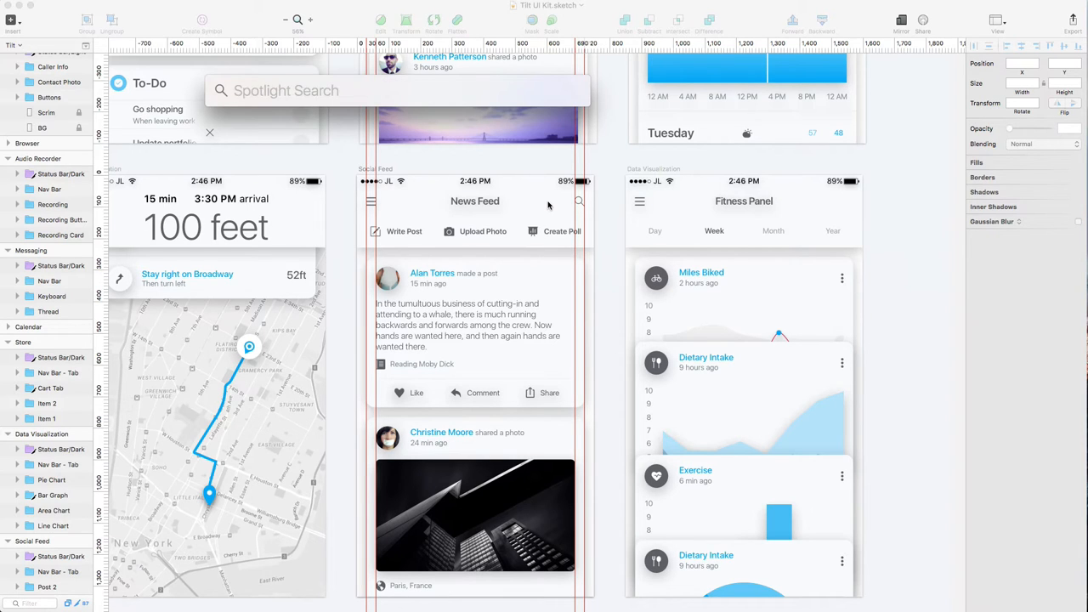
Launch Sketch Toolbox via Spotlight search for SKETCH and decline the update check
type("SKETCH")
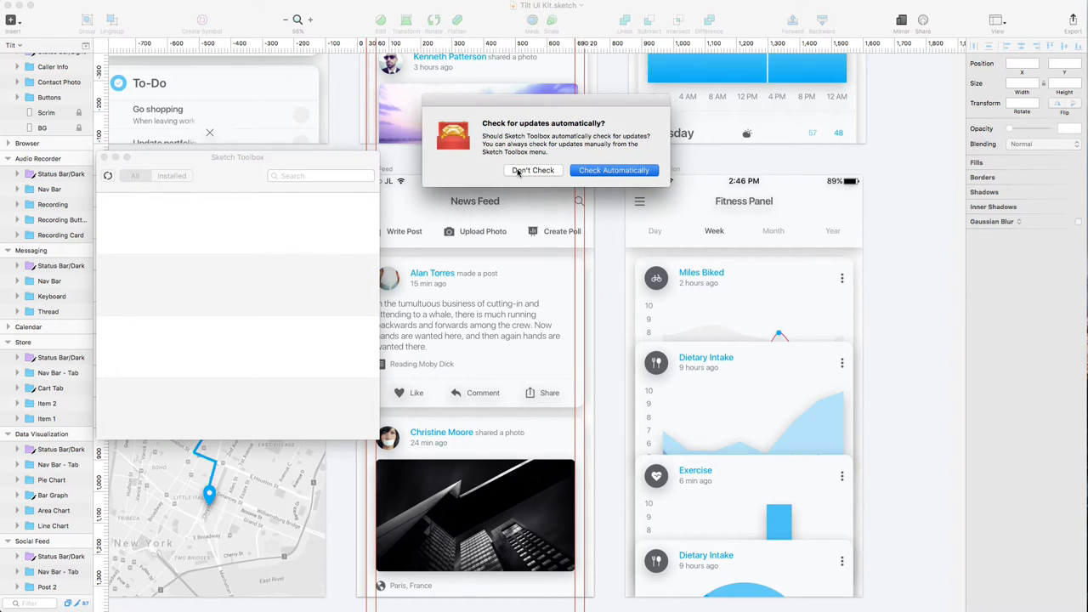
left_click(532, 170)
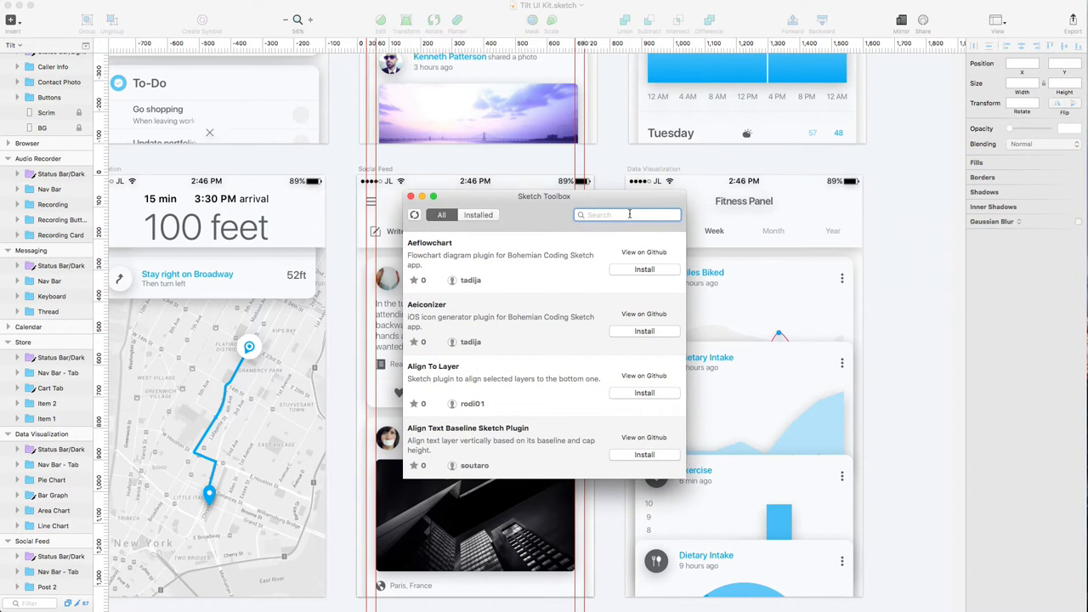
Search MEASURE in Sketch Toolbox to narrow the list to Sketch Measure and Marketch
type("M")
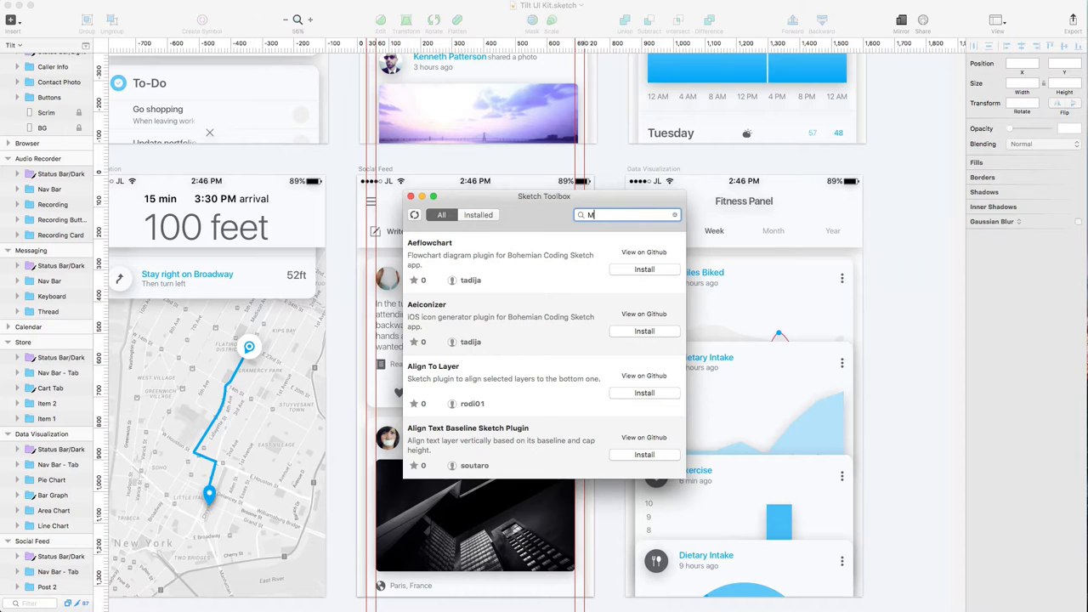
type("EA")
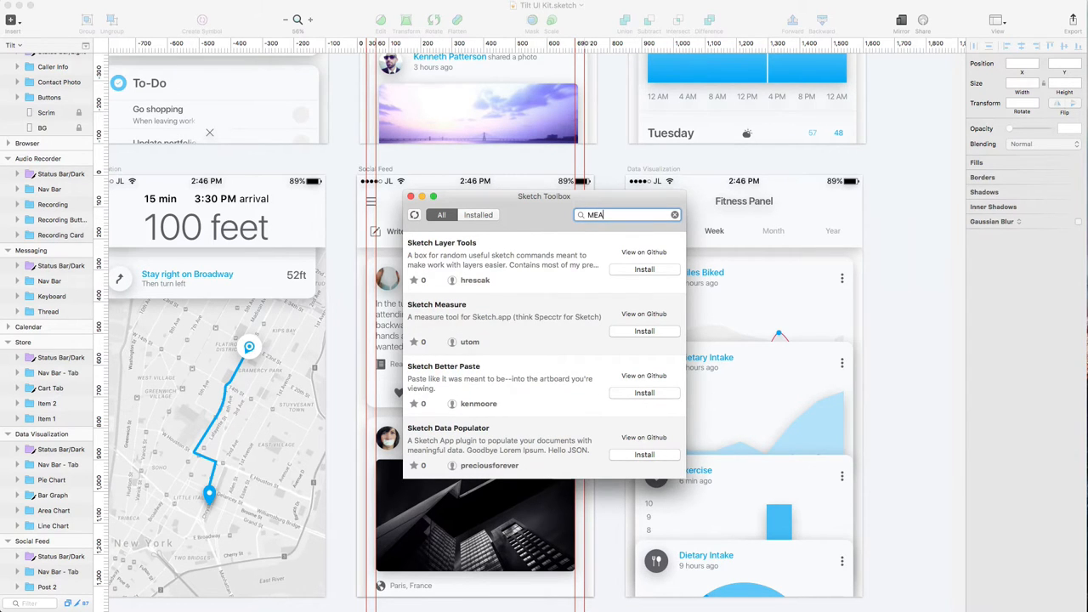
type("SURE")
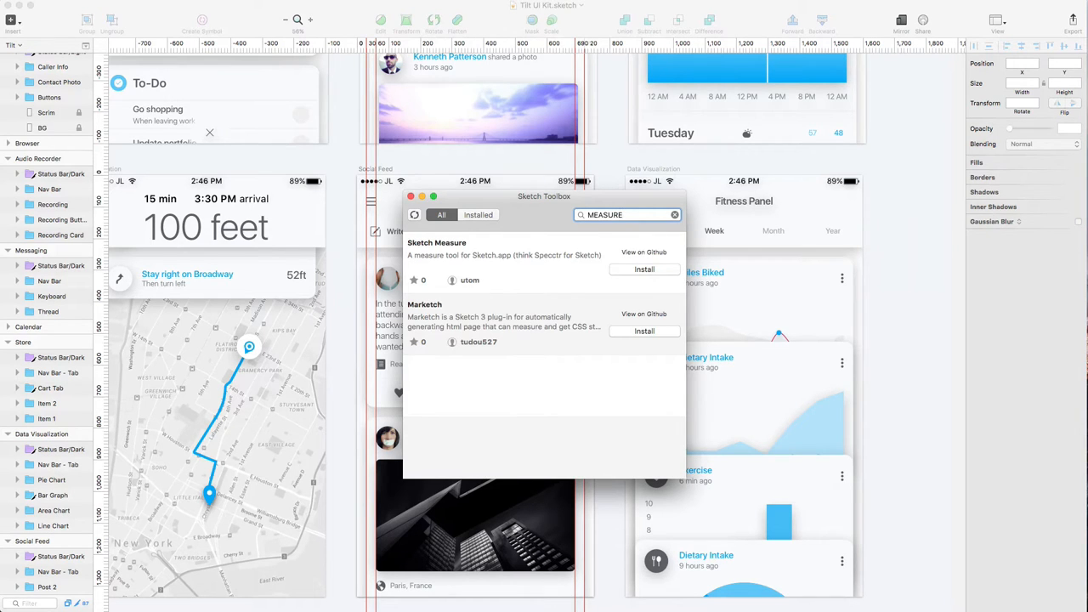
mouse_move(507, 258)
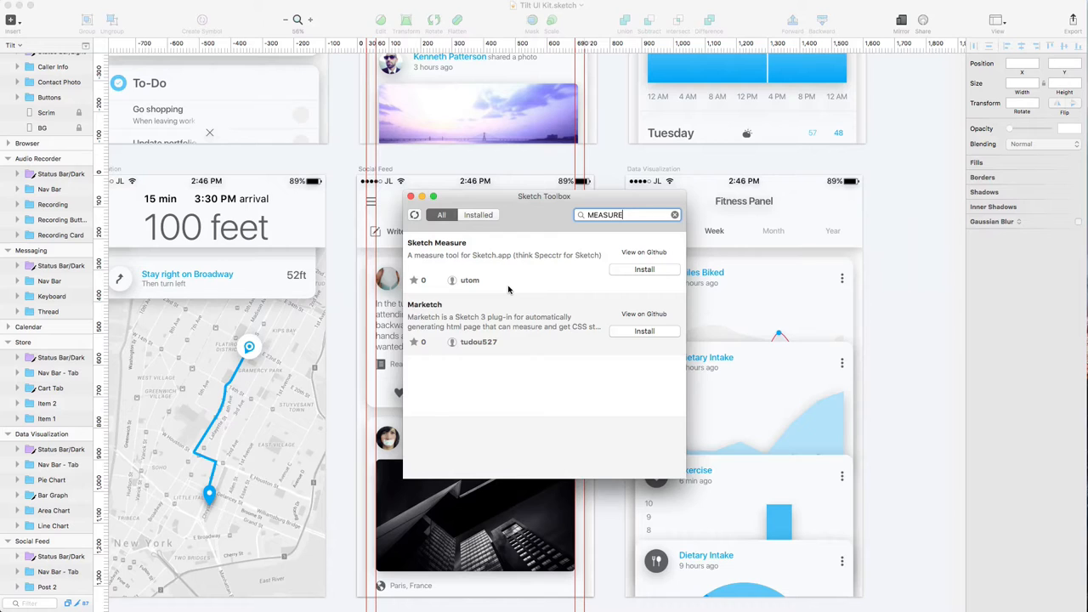
mouse_move(418, 289)
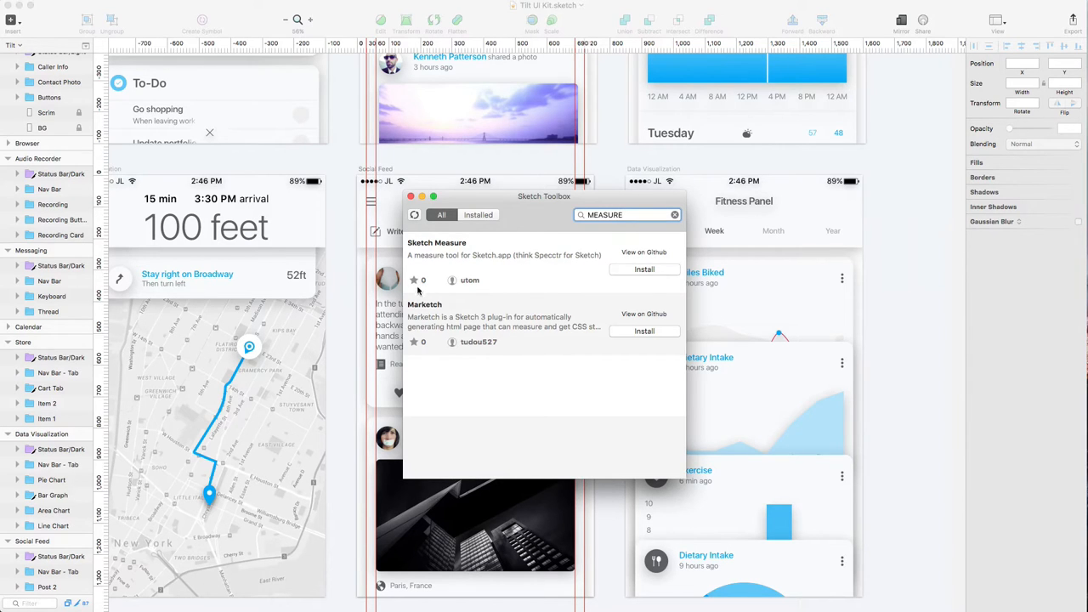
mouse_move(449, 272)
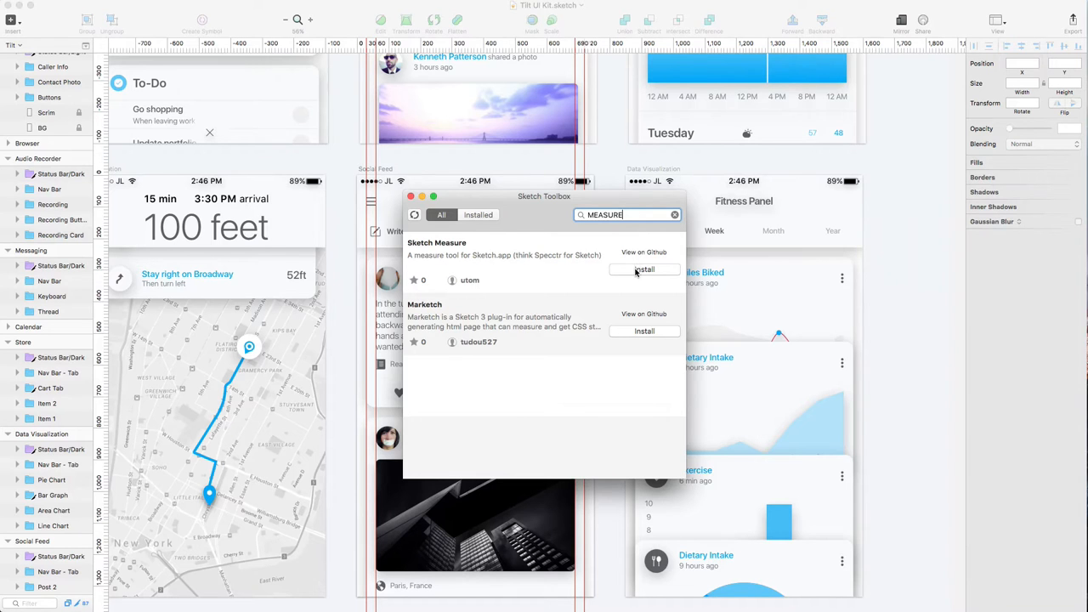
left_click(643, 252)
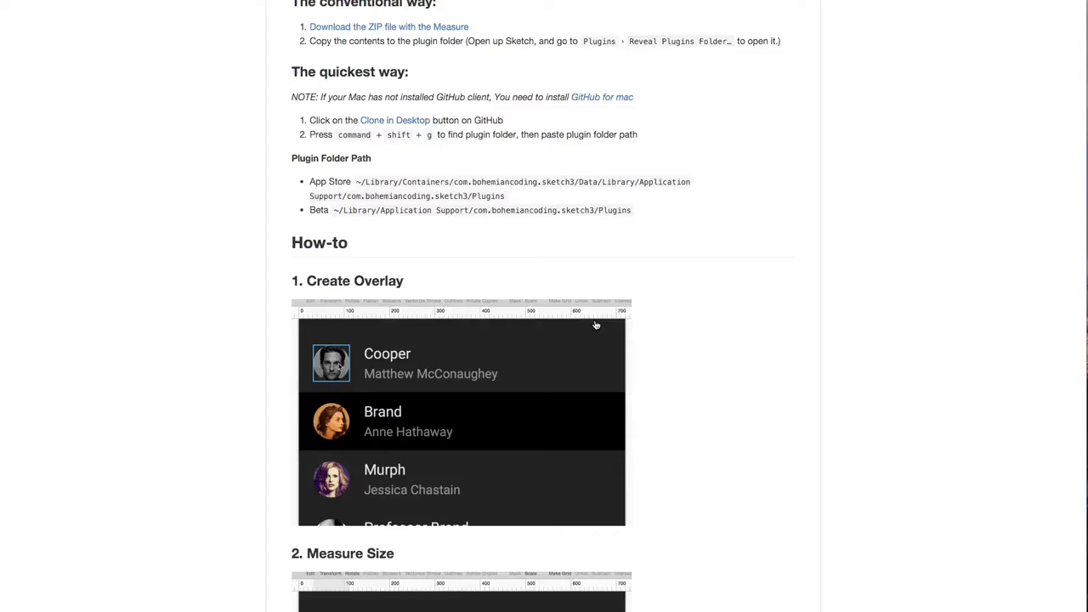
scroll("down", 3)
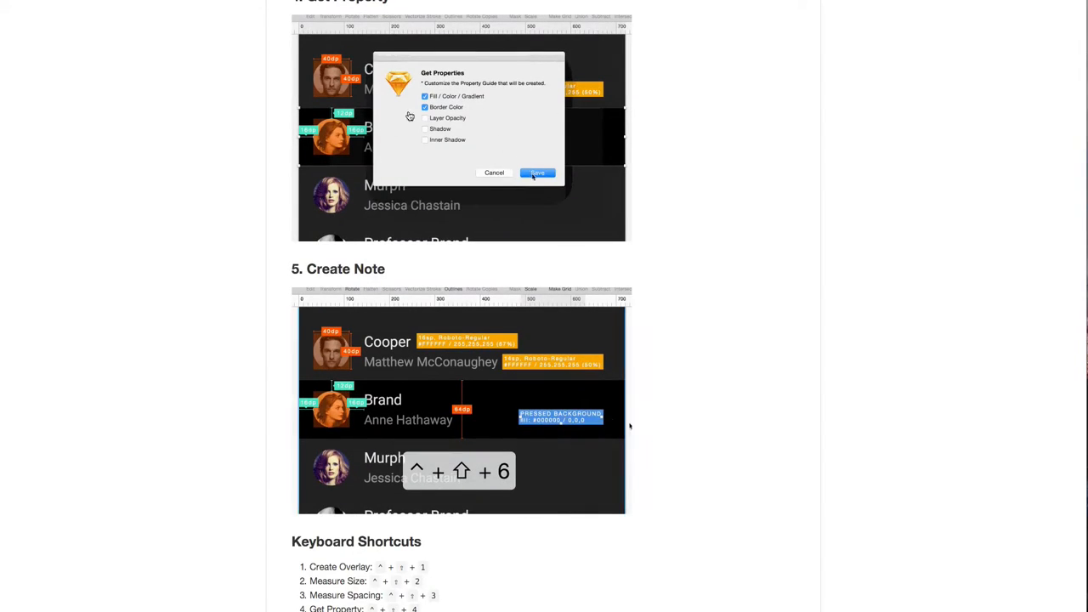
scroll("down", 3)
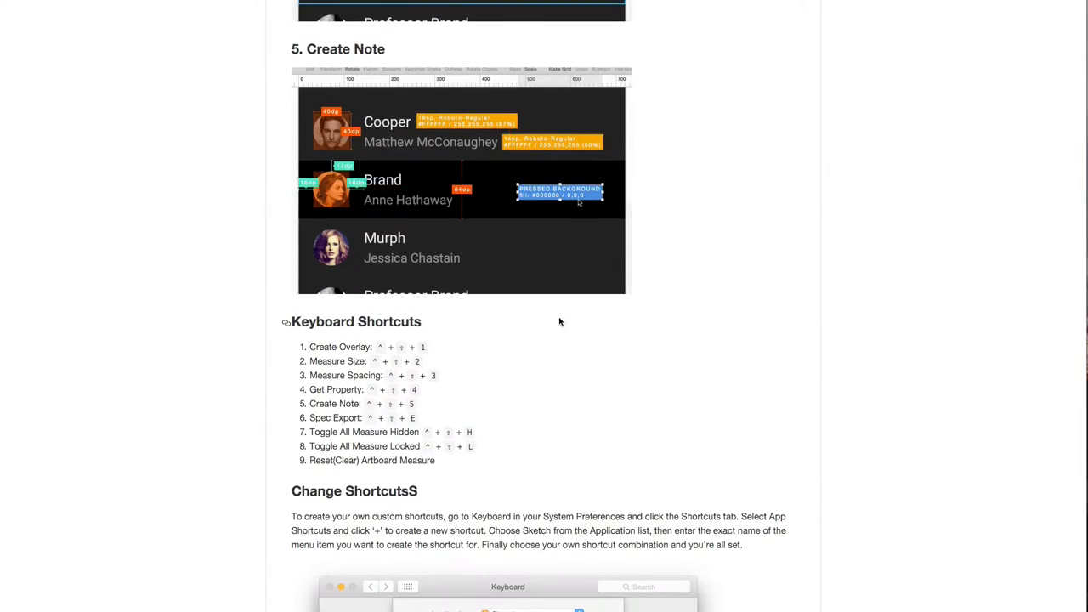
scroll("down", 3)
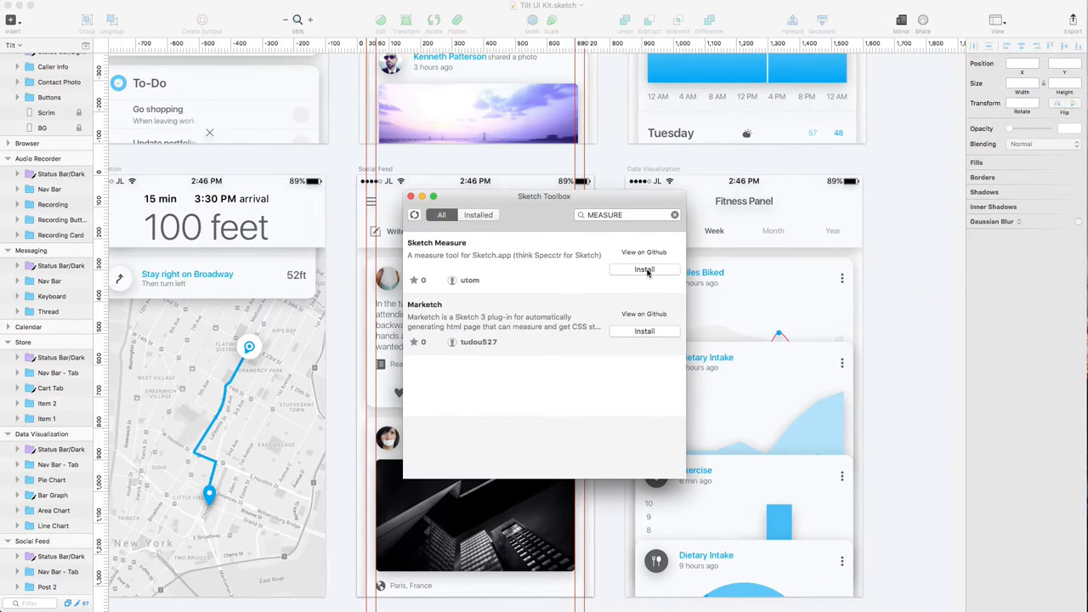
Install the Sketch Measure plugin and close Sketch Toolbox
left_click(644, 268)
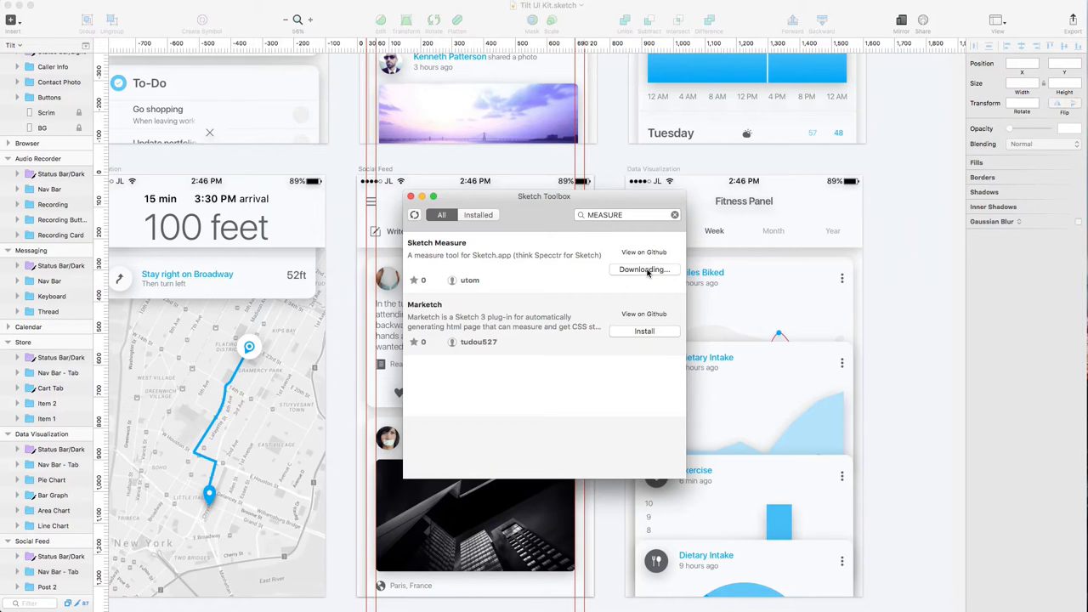
left_click(644, 269)
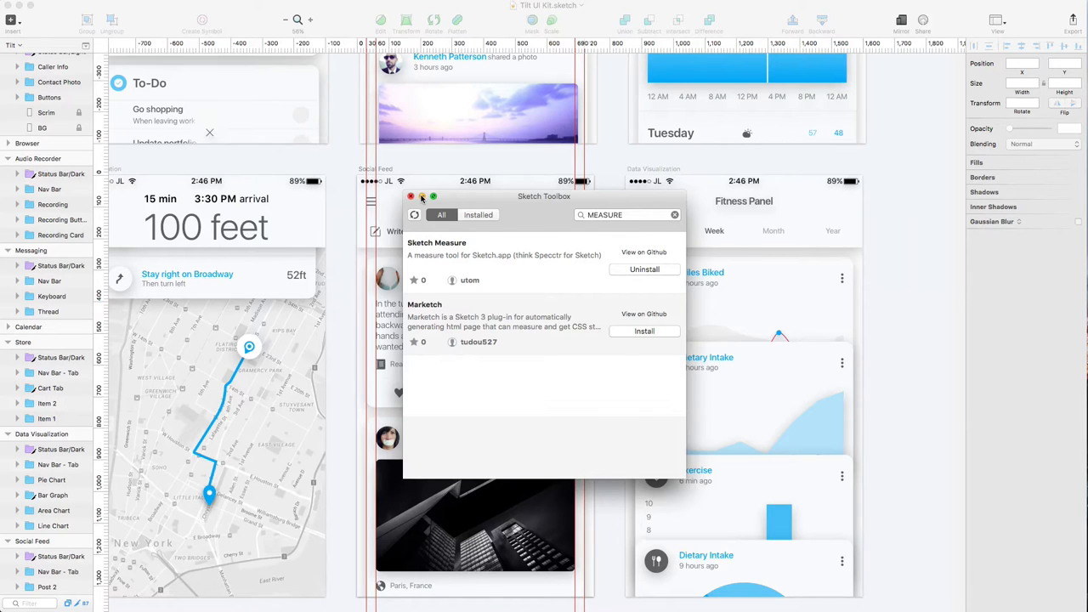
left_click(412, 197)
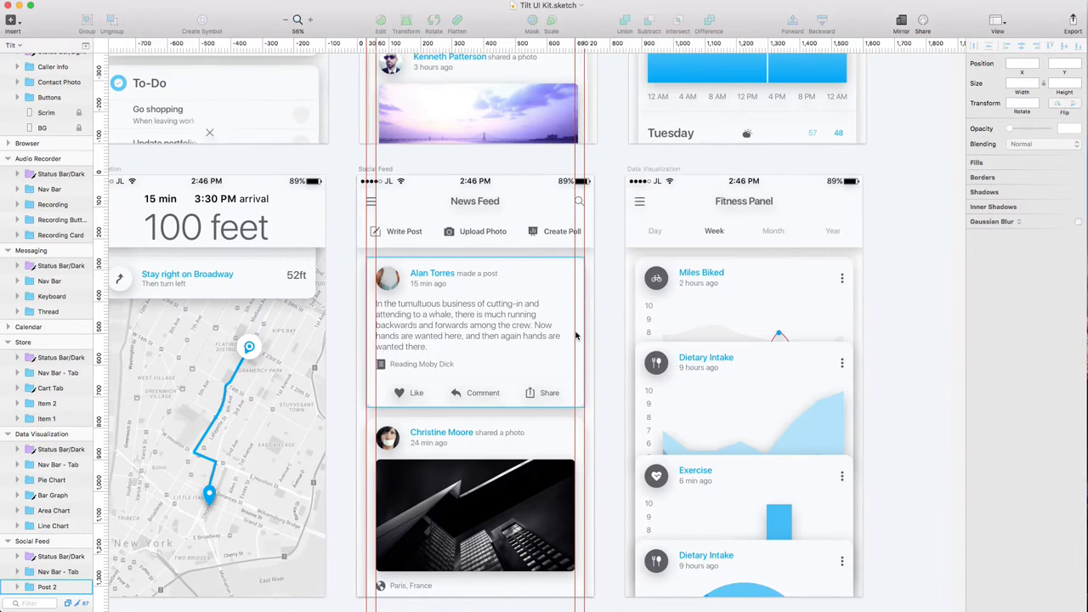
Move to the News Feed artboard and select the Alan Torres post card
scroll("down", 3)
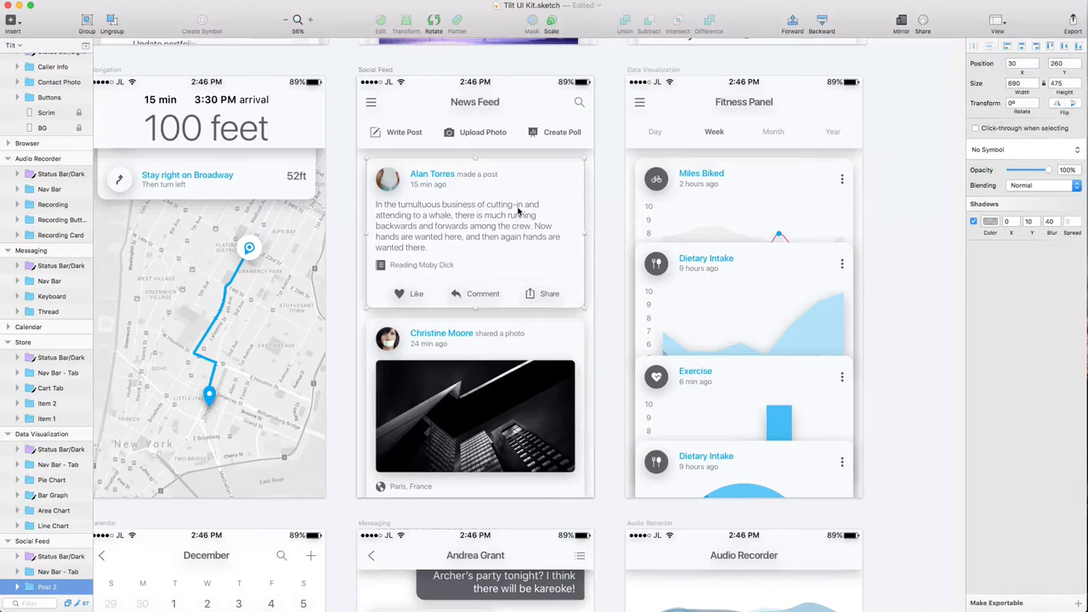
mouse_move(440, 211)
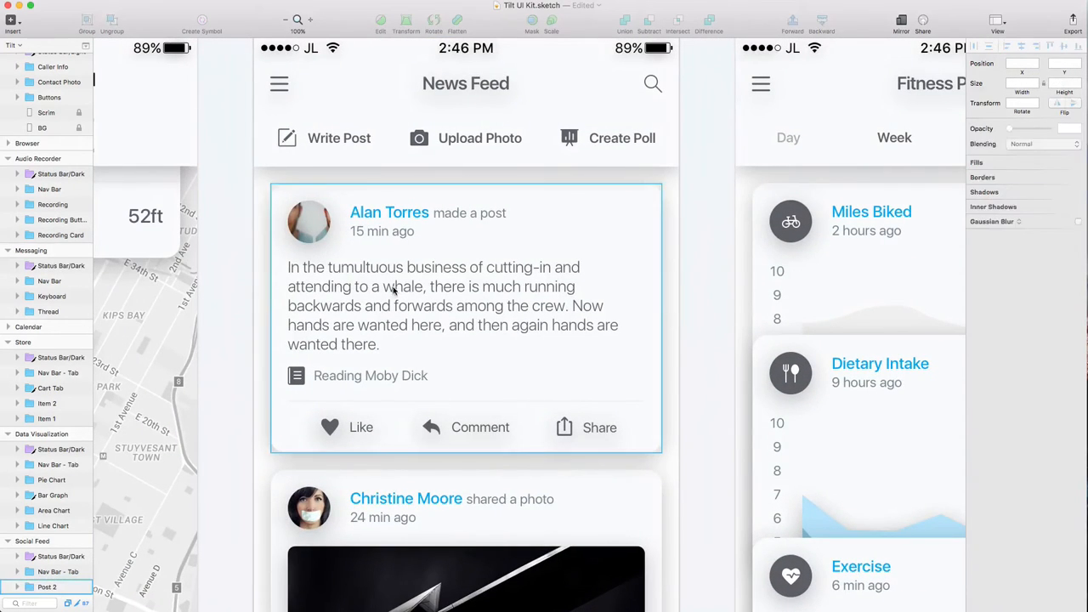
left_click(465, 316)
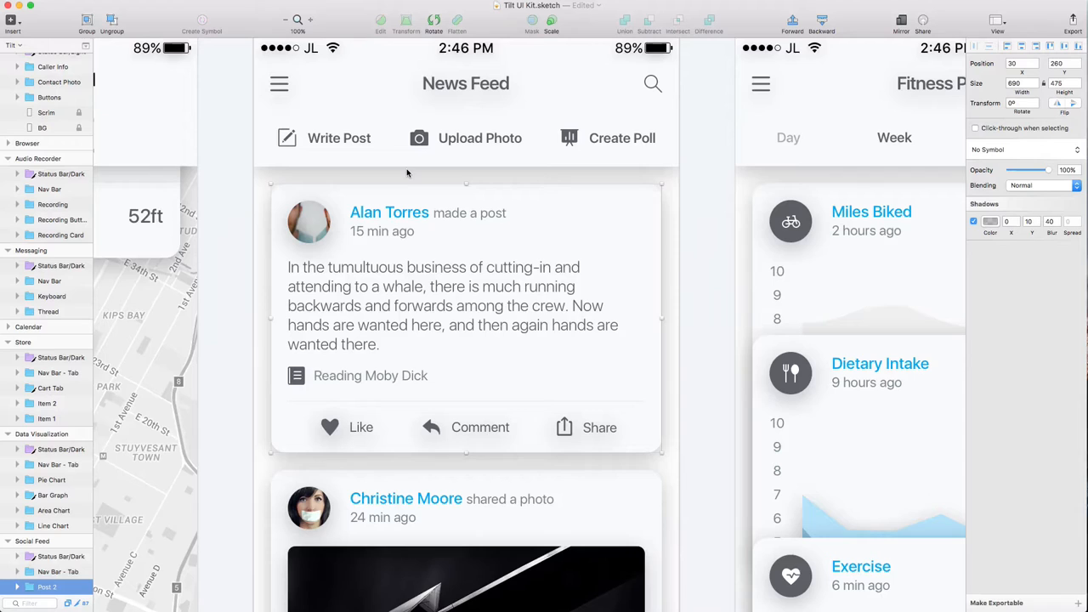
mouse_move(389, 173)
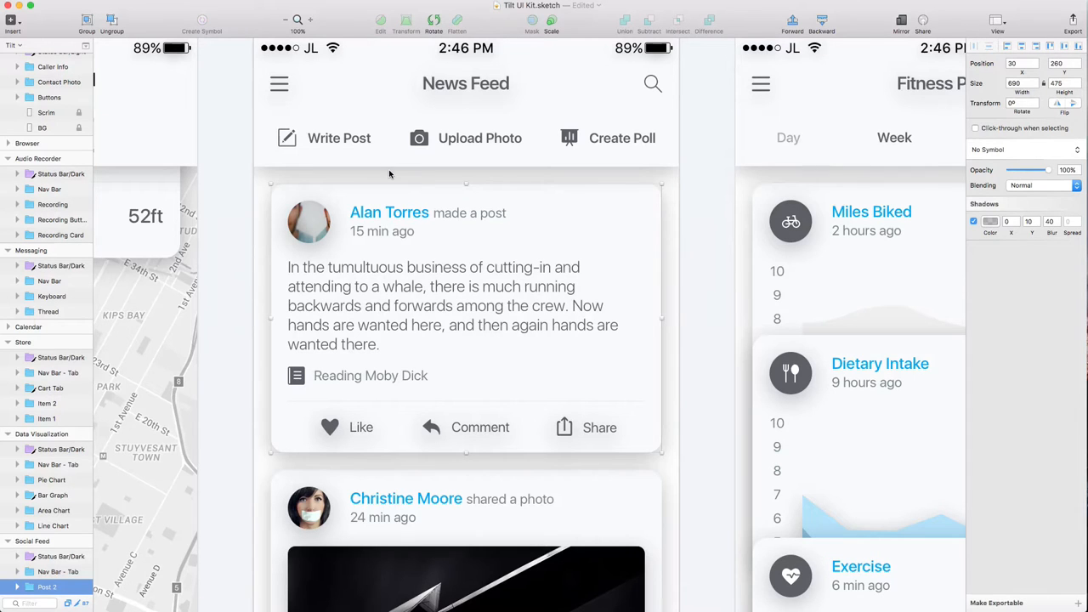
mouse_move(378, 204)
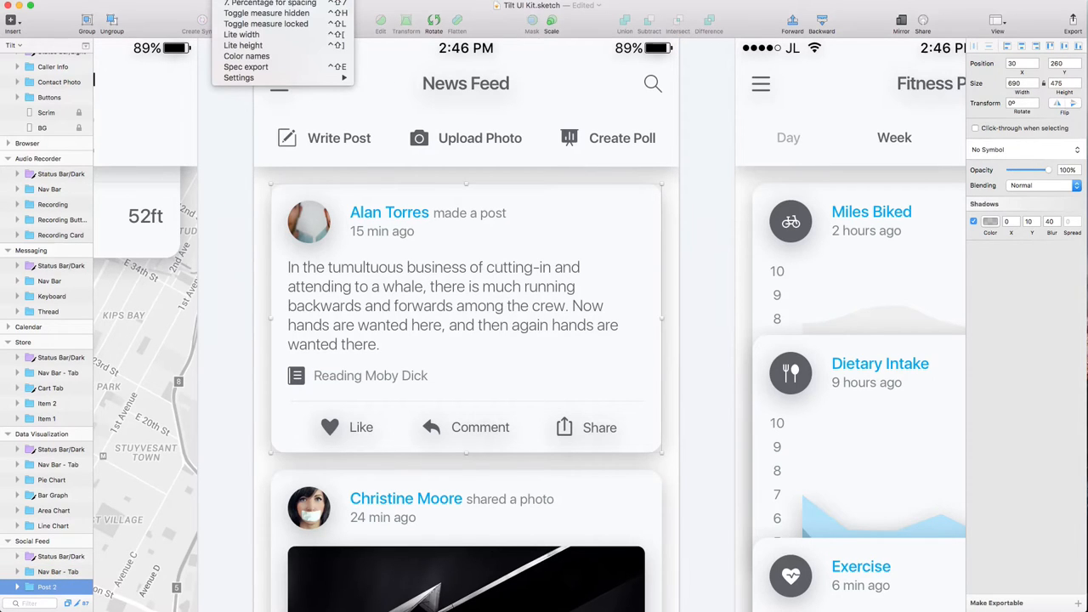
left_click(238, 78)
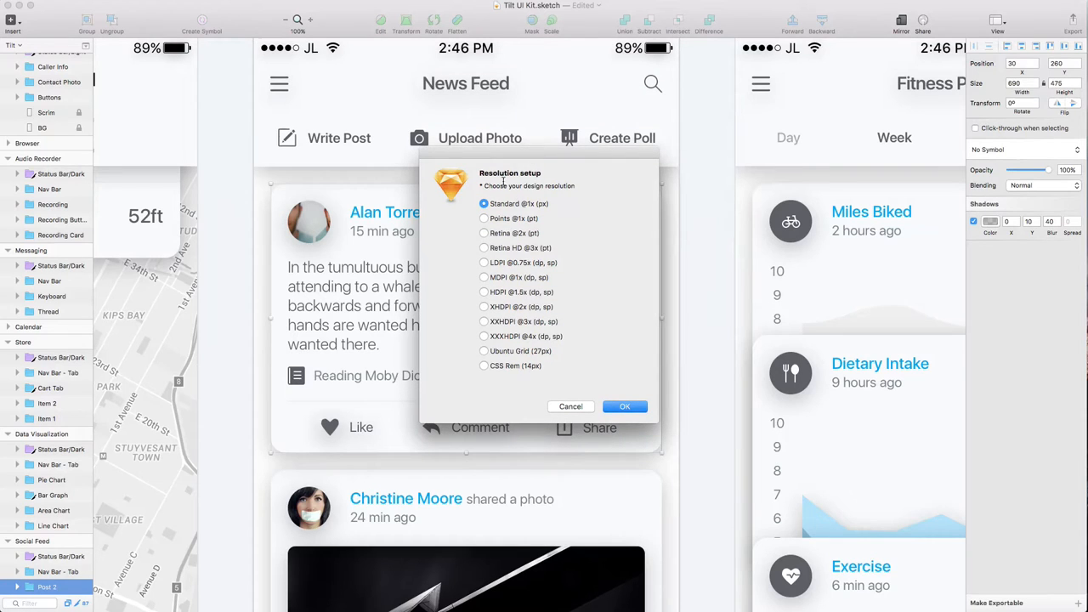
mouse_move(480, 223)
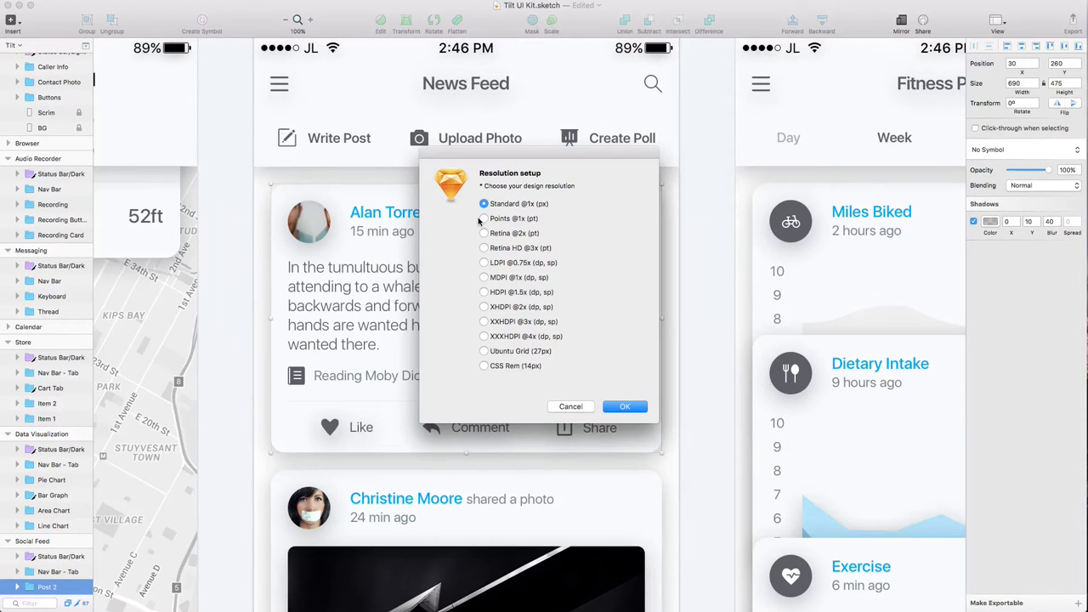
mouse_move(535, 296)
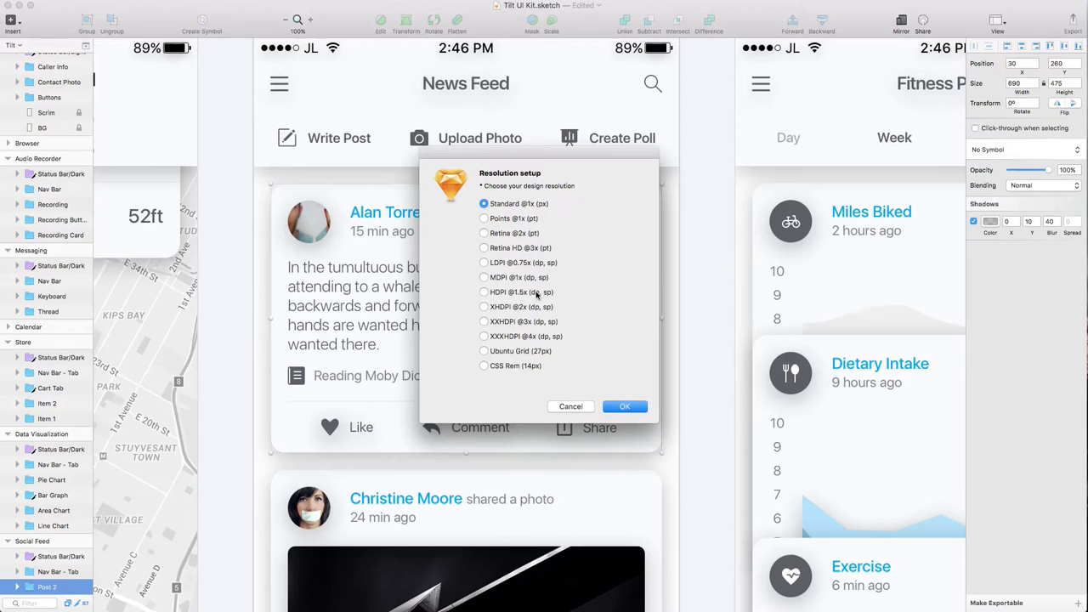
left_click(625, 404)
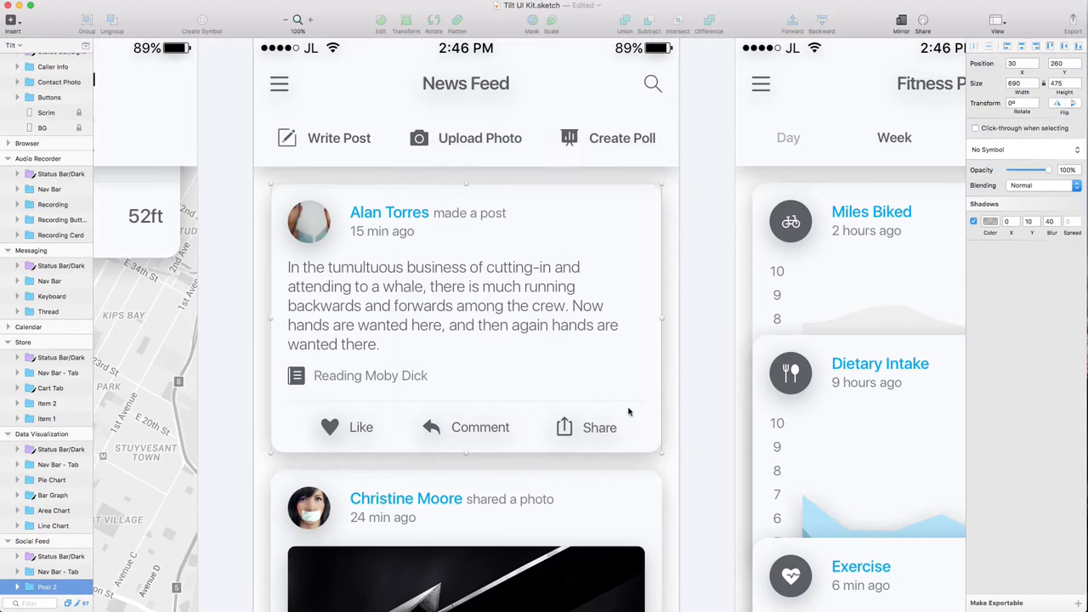
left_click(466, 456)
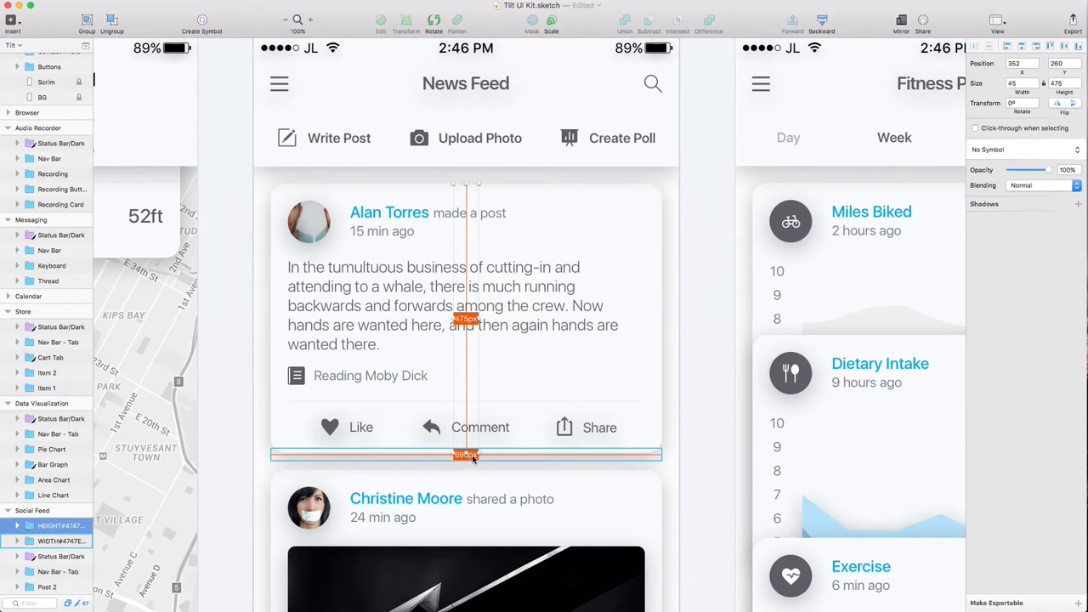
left_click(285, 51)
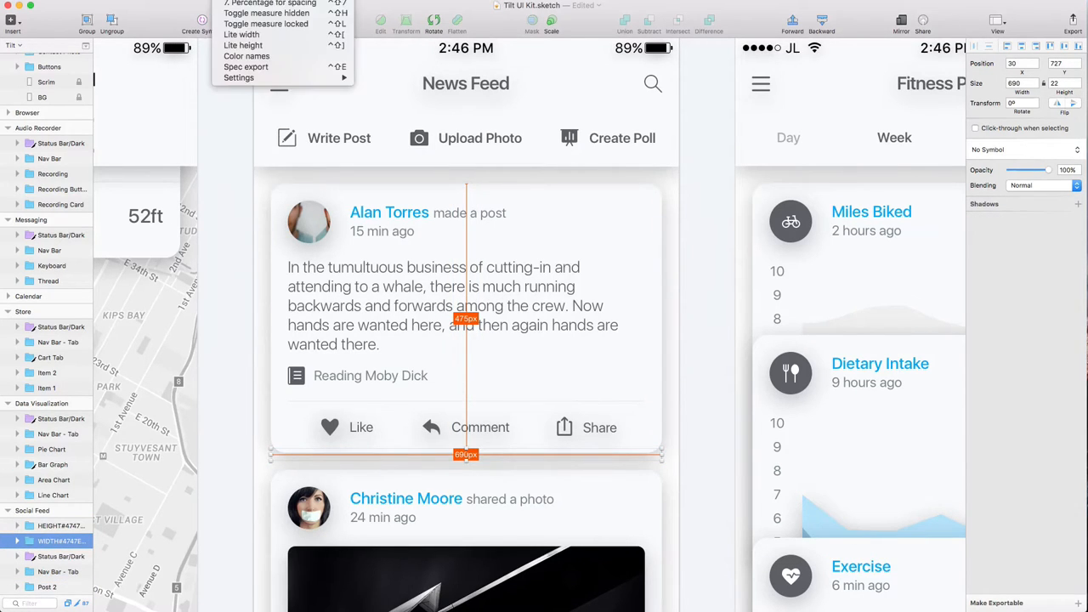
mouse_move(440, 367)
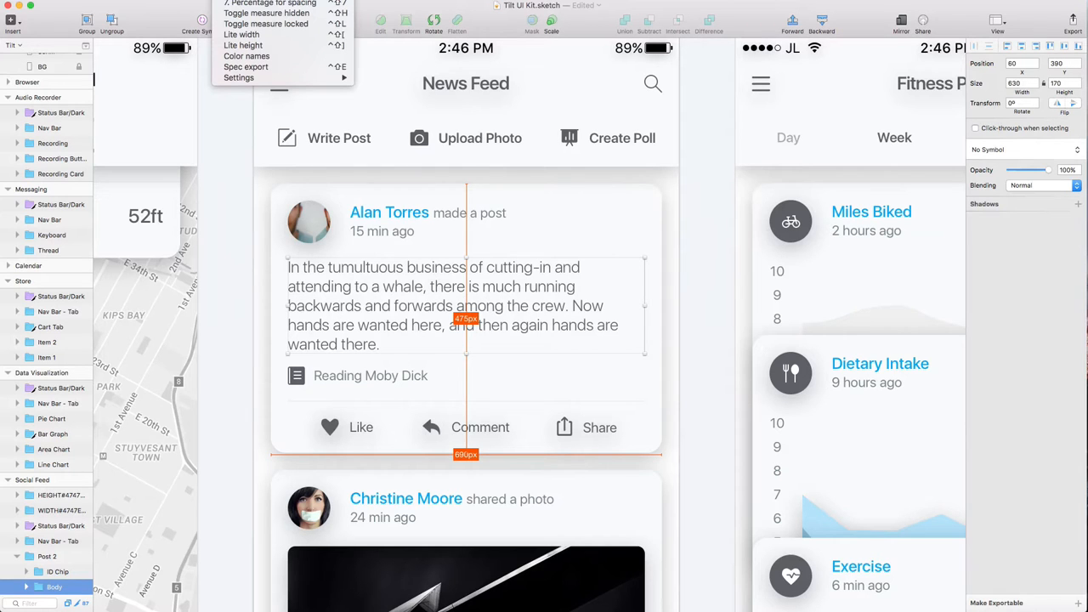
left_click(244, 67)
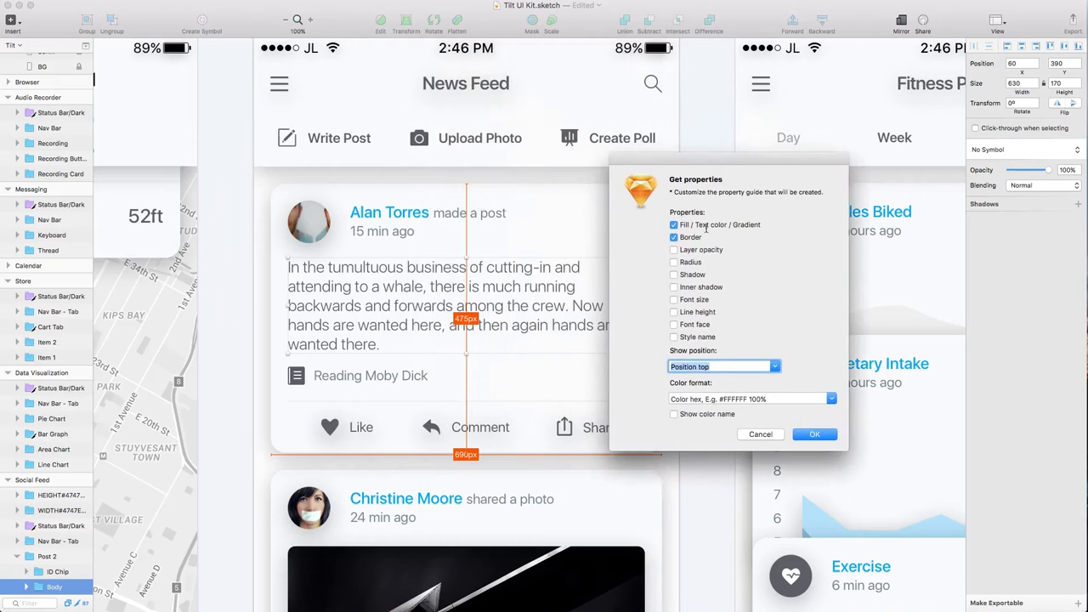
left_click(673, 238)
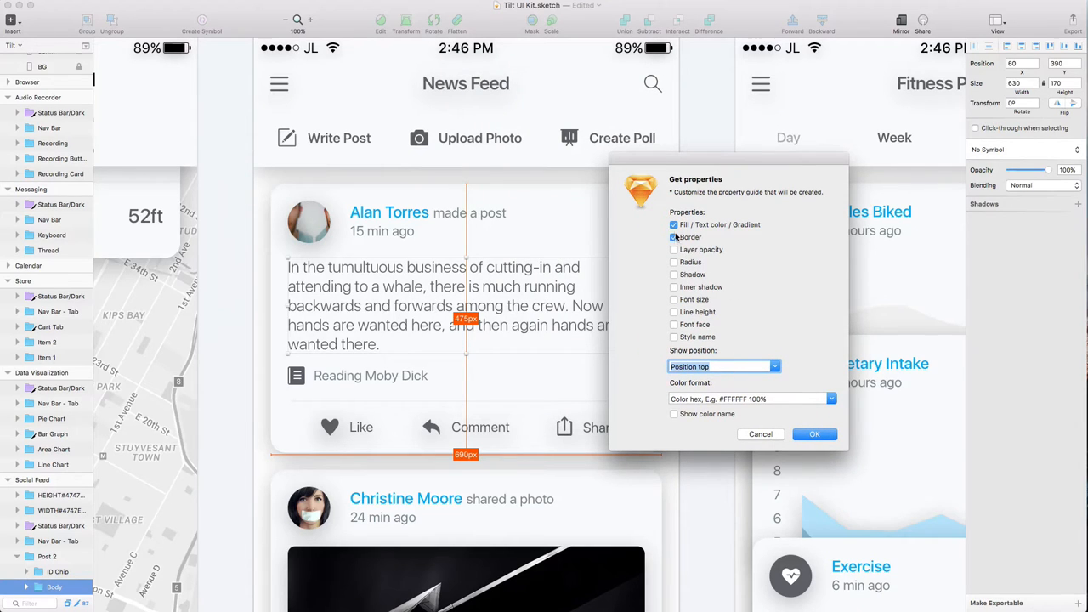
left_click(673, 238)
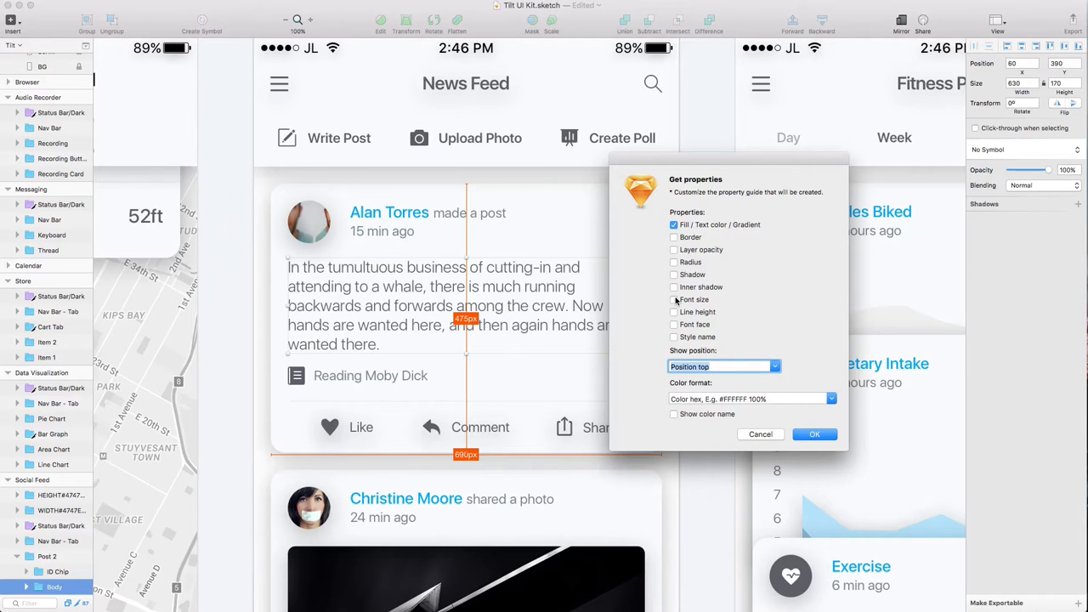
left_click(673, 299)
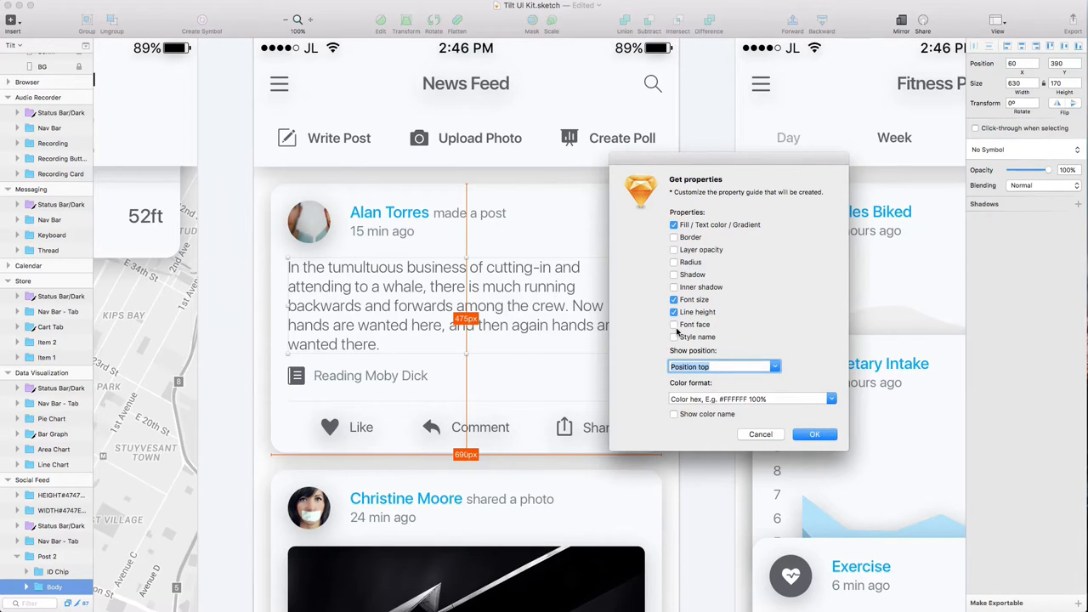
left_click(673, 325)
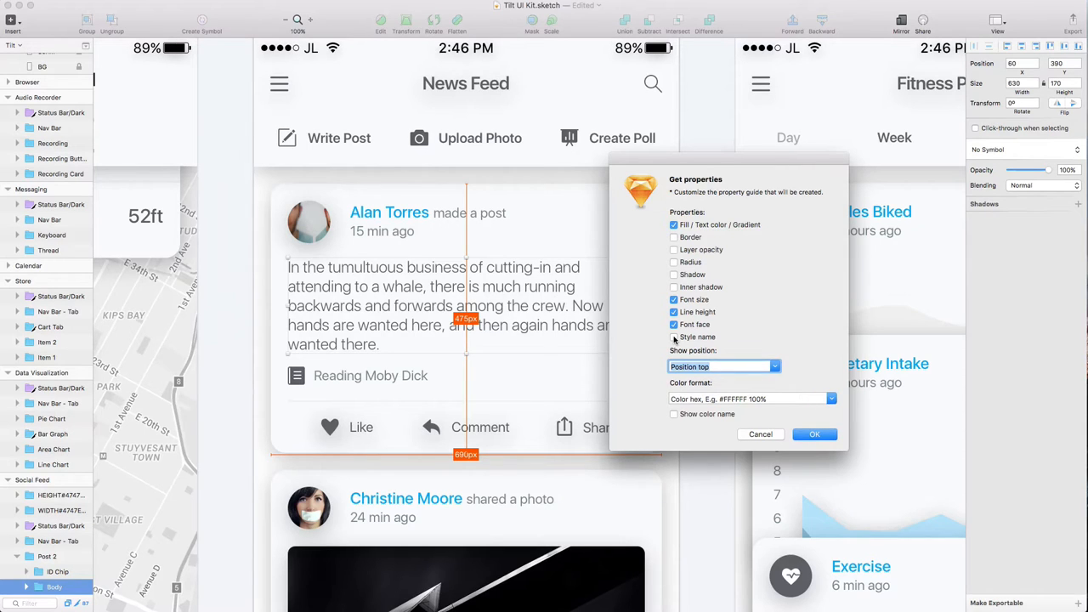
left_click(673, 336)
type("bottom")
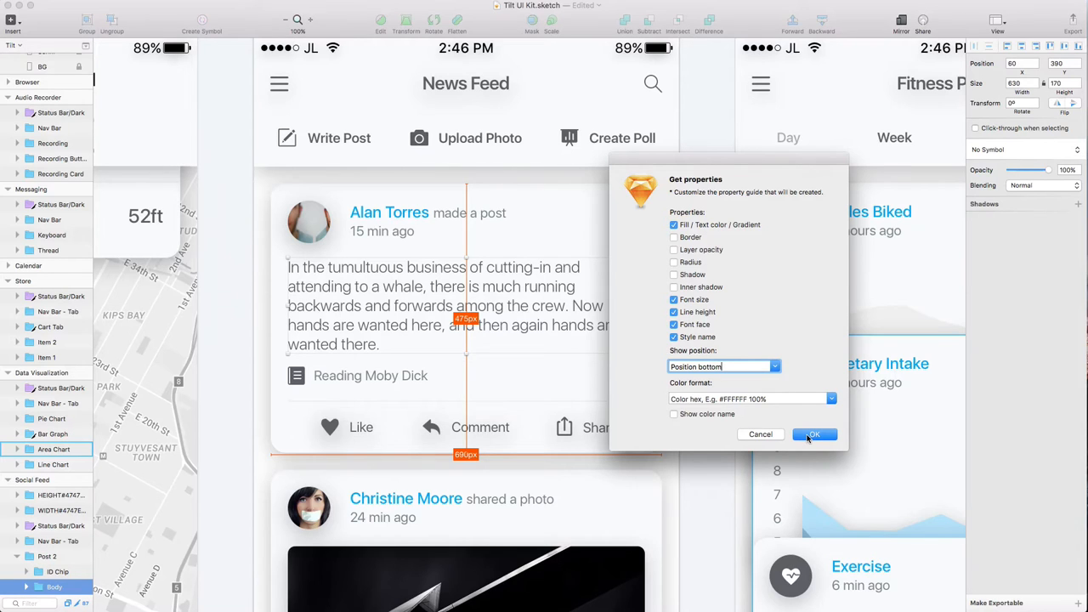
left_click(812, 435)
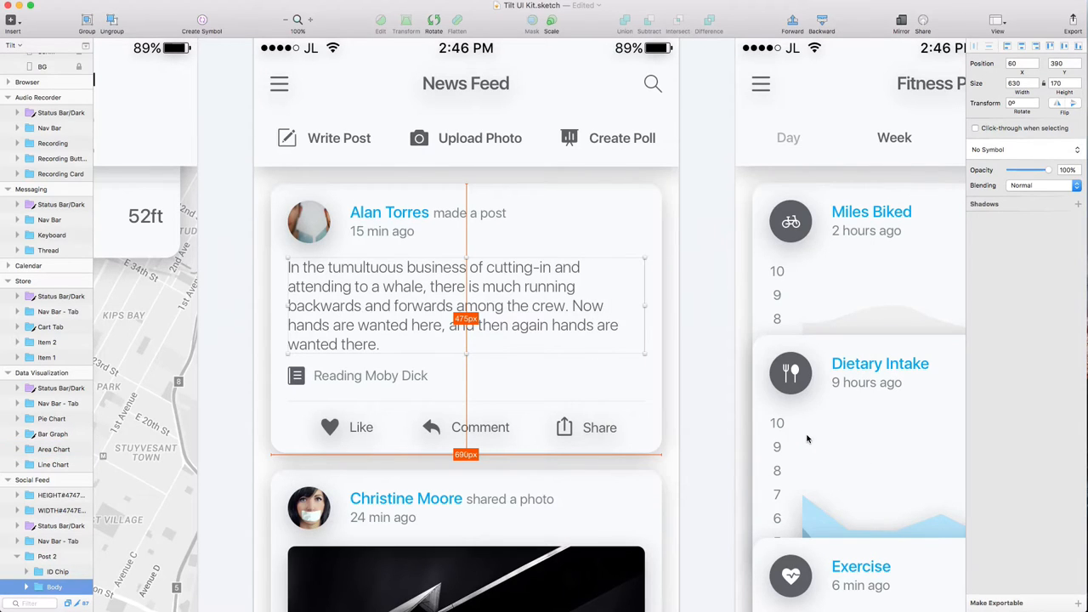
mouse_move(586, 310)
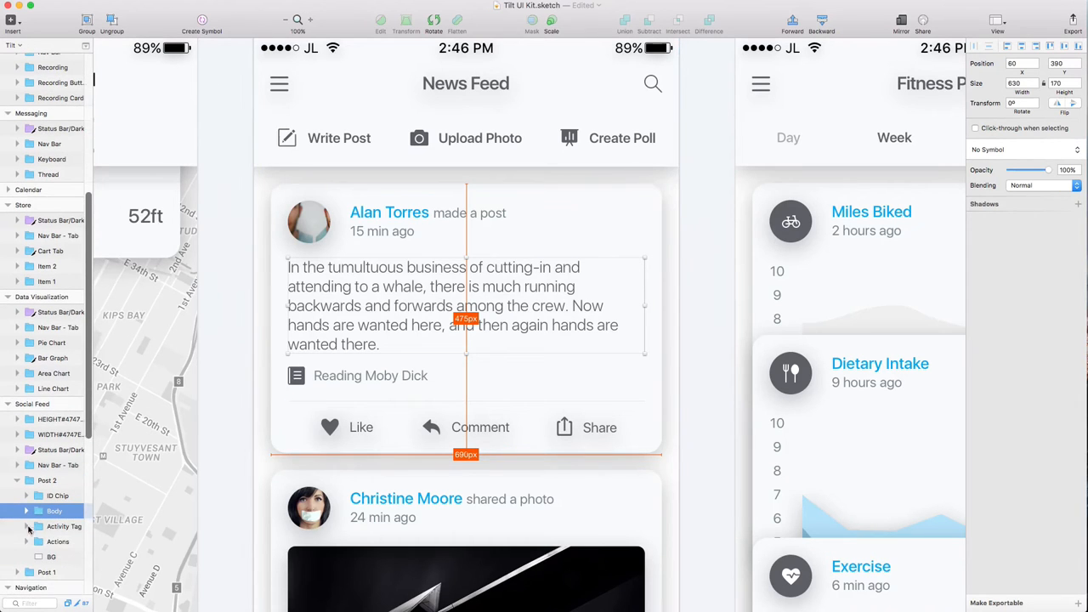
Add a Get properties label to the post's body text listing colour, size, line height, face and style
left_click(50, 526)
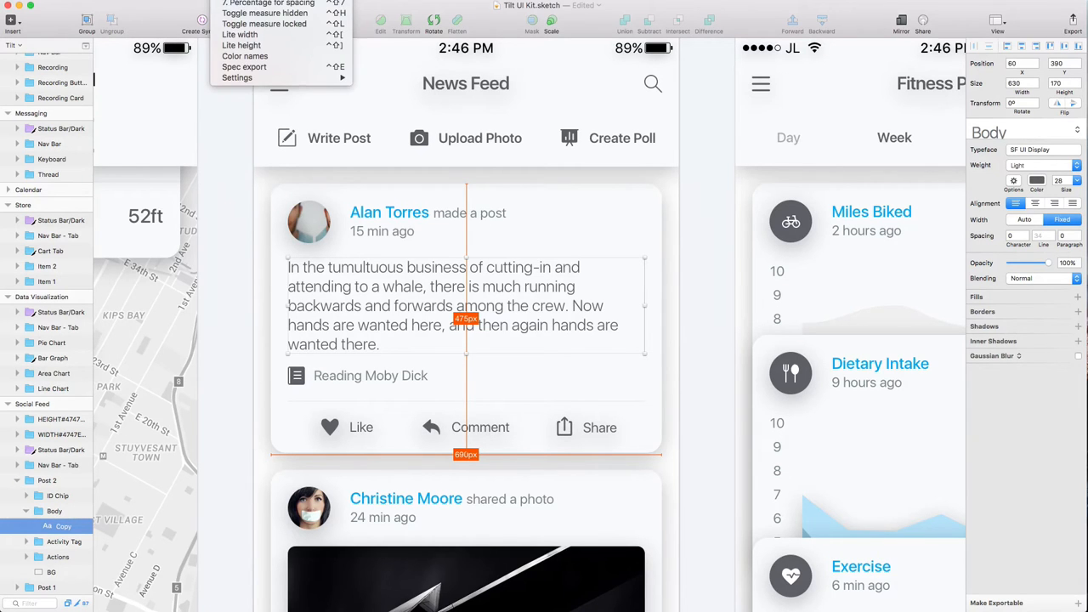
left_click(245, 66)
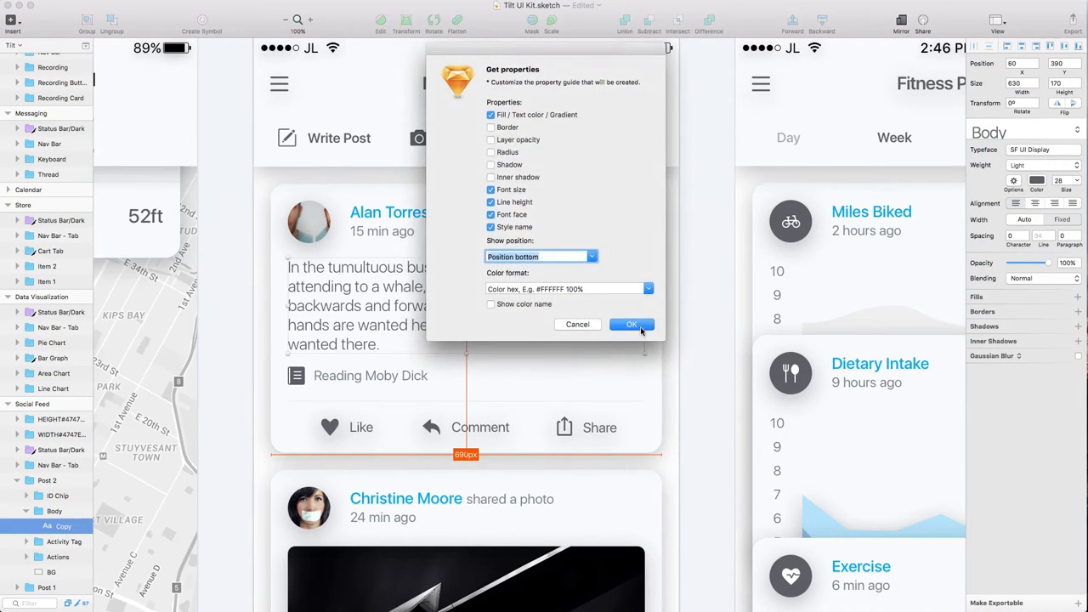
left_click(632, 323)
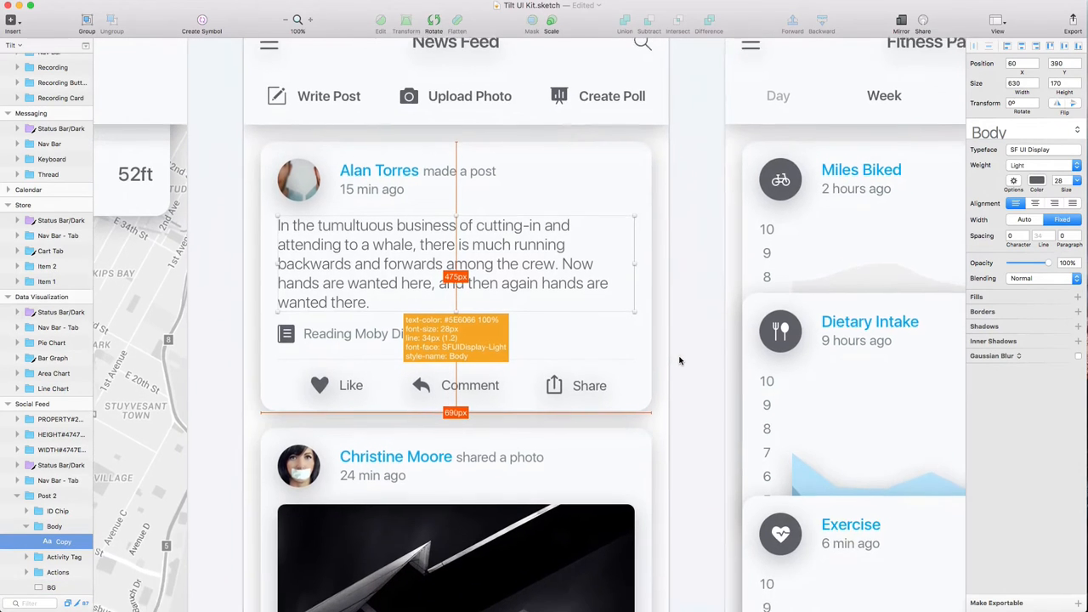
scroll("down", 3)
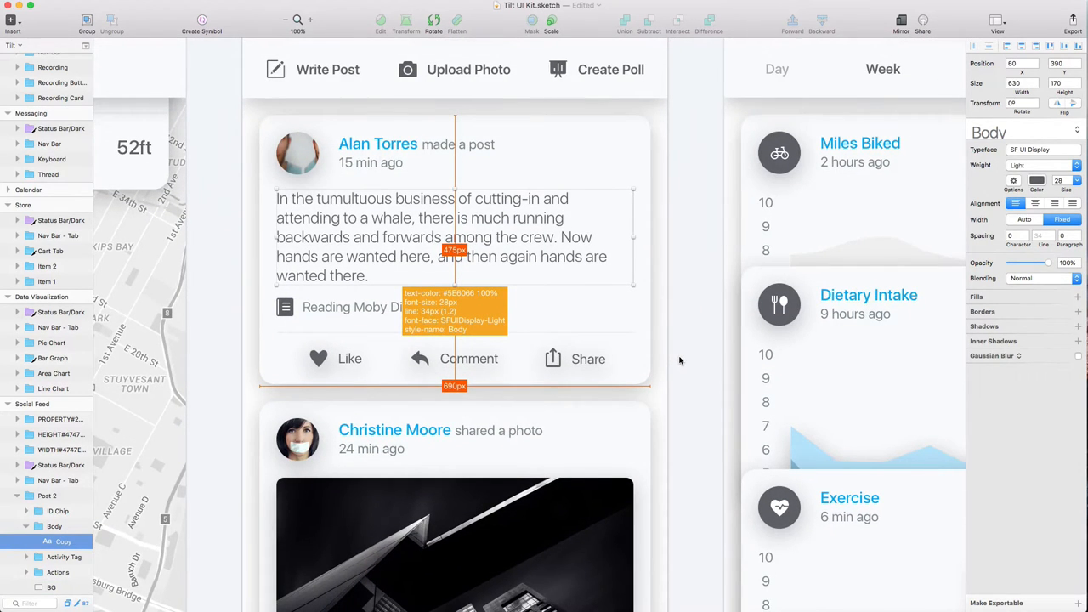
mouse_move(568, 236)
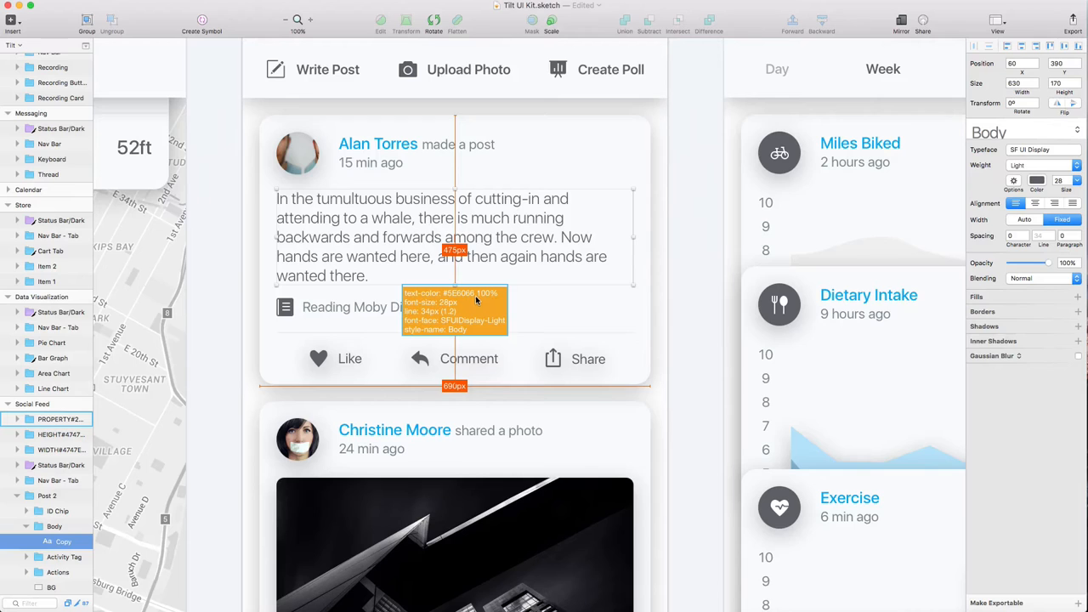
mouse_move(459, 319)
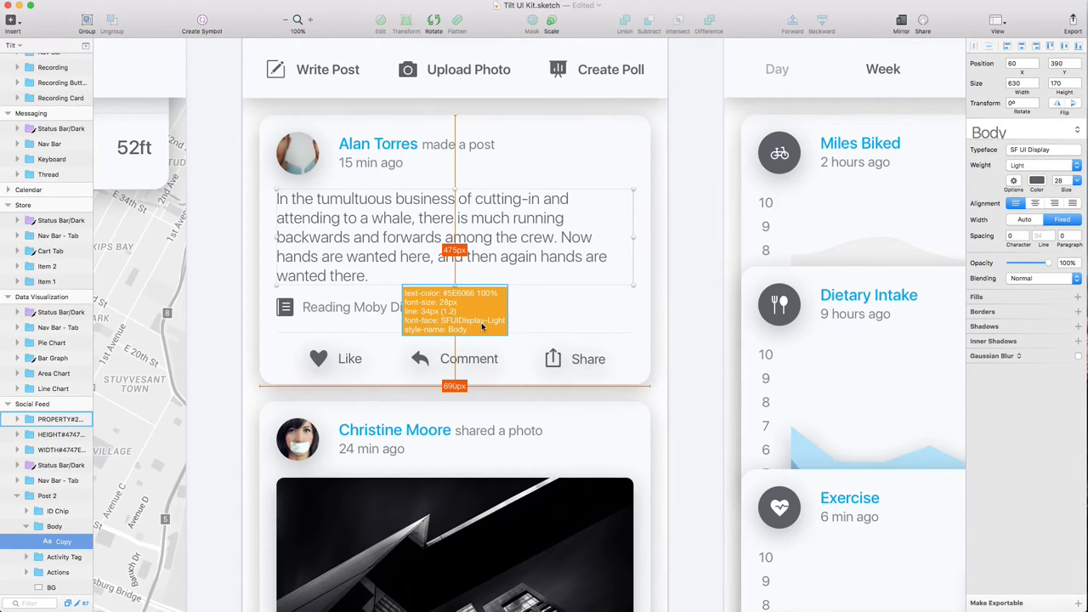
mouse_move(442, 338)
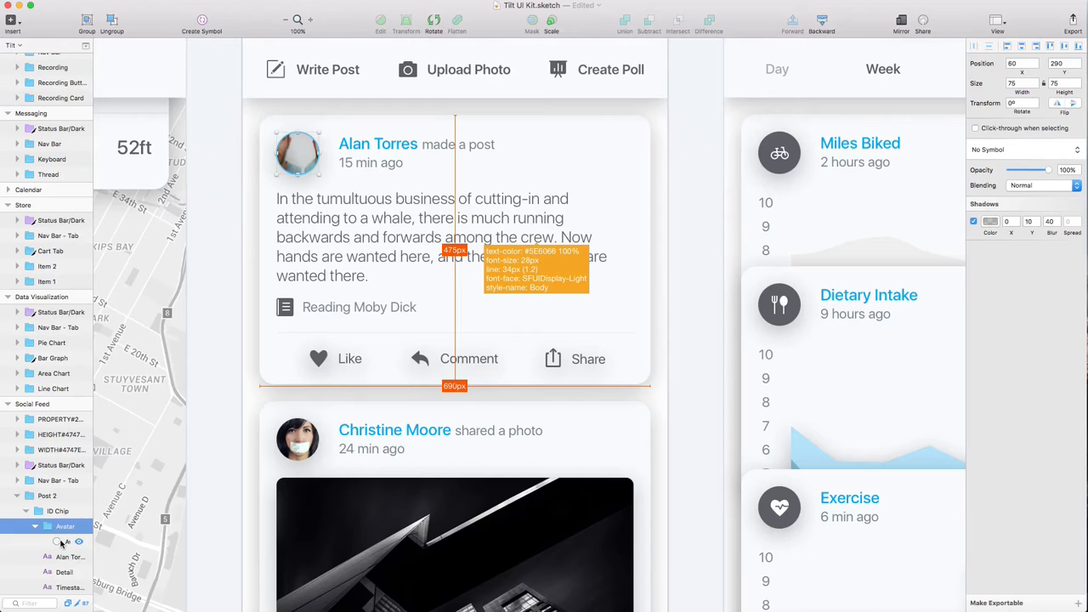
Select the Alan Torres avatar and the post card to label the spacing around the avatar
left_click(65, 527)
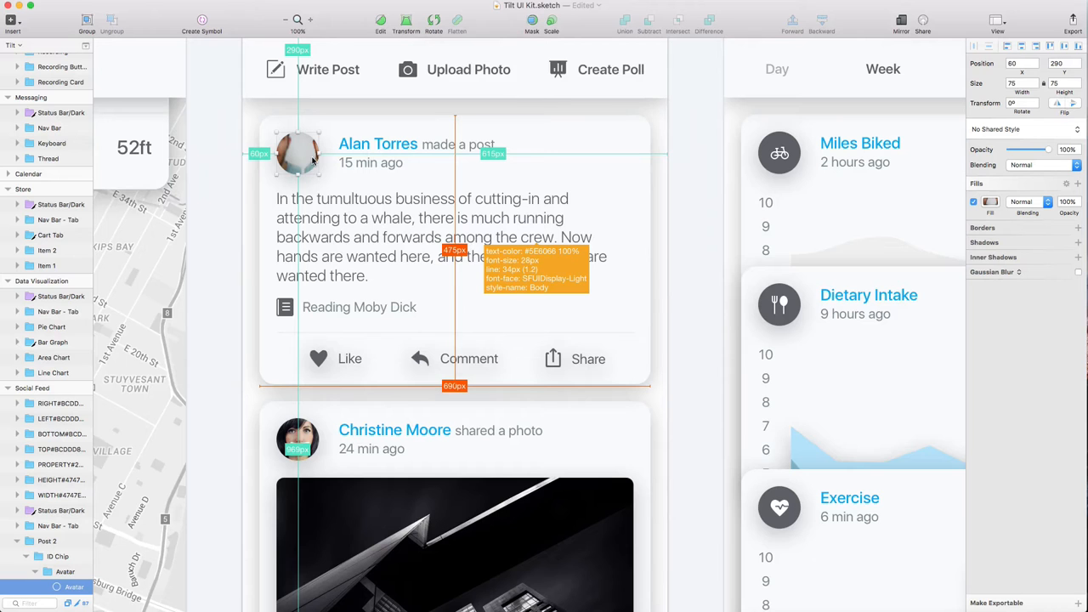
scroll("down", 3)
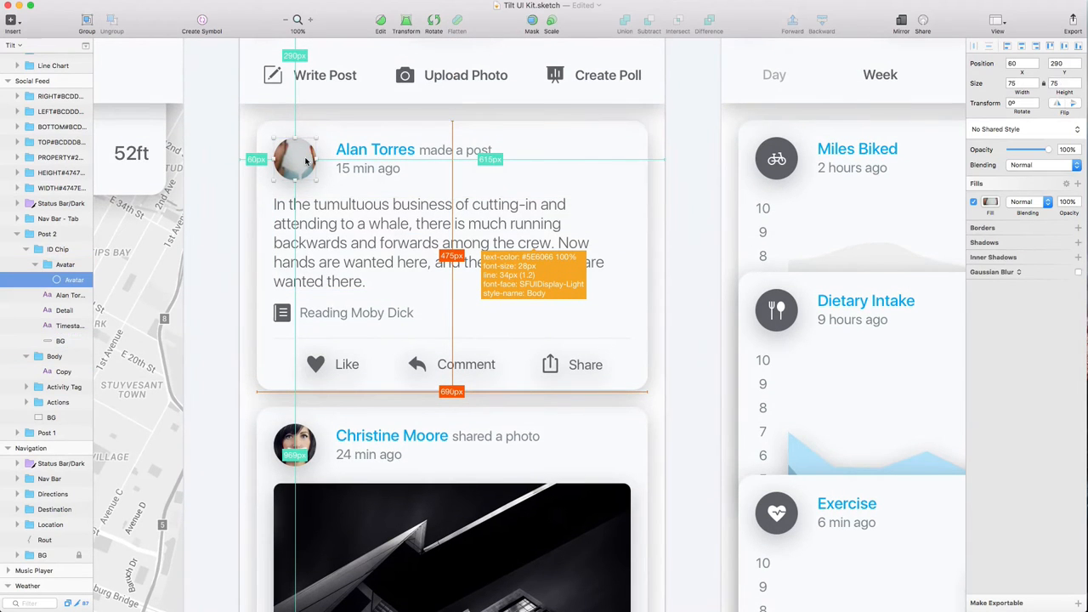
left_click(59, 340)
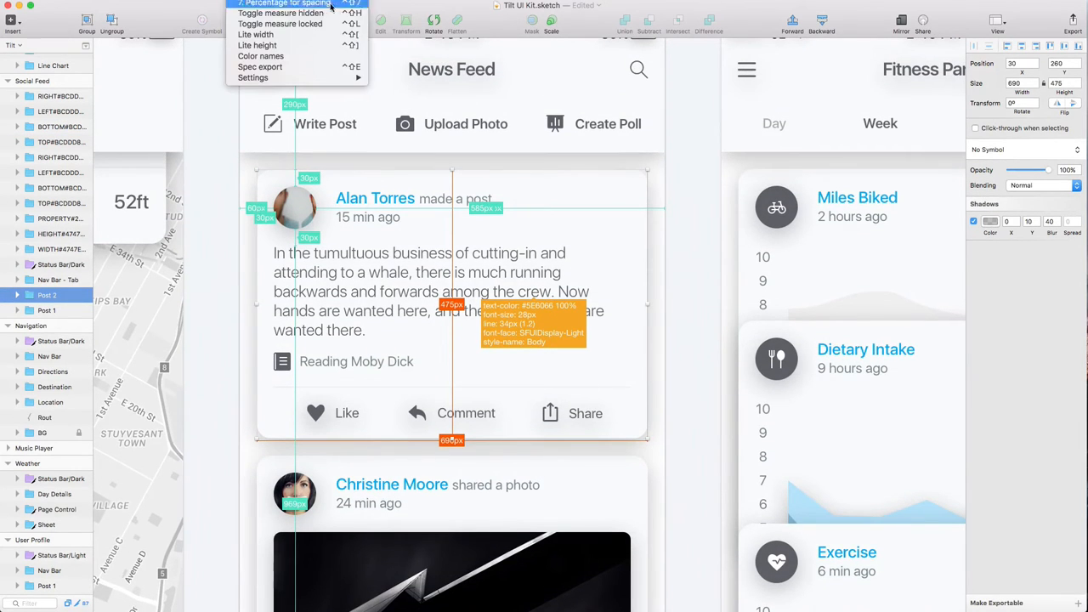
mouse_move(280, 14)
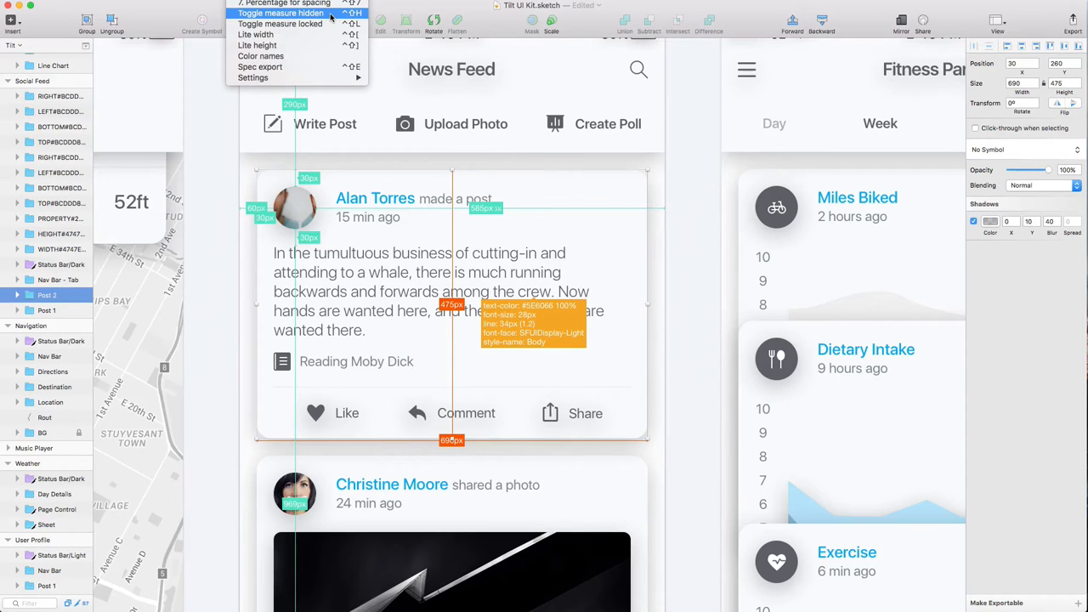
mouse_move(599, 191)
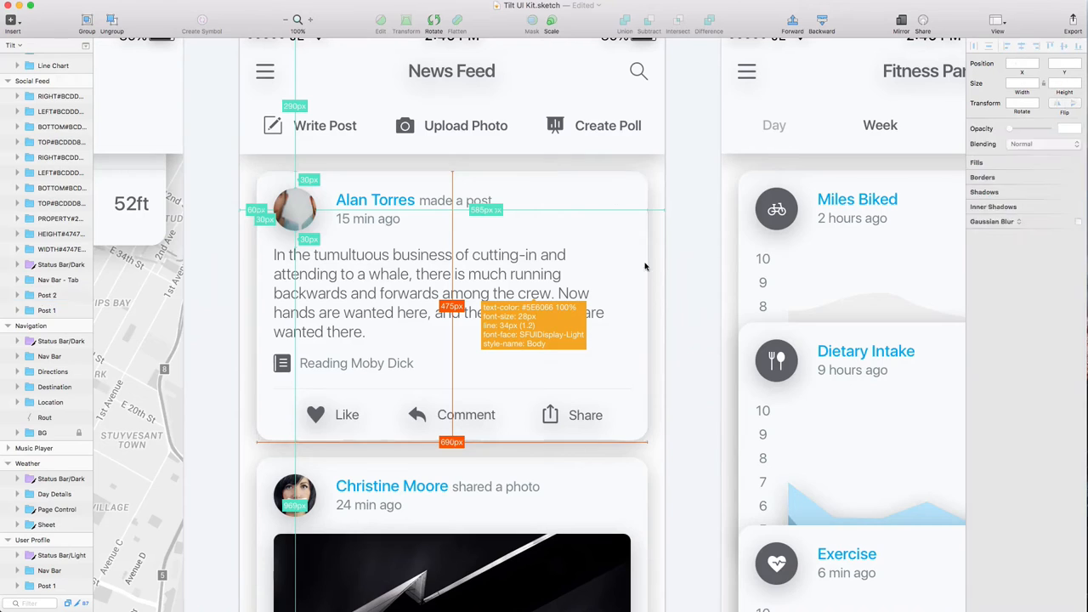
mouse_move(662, 297)
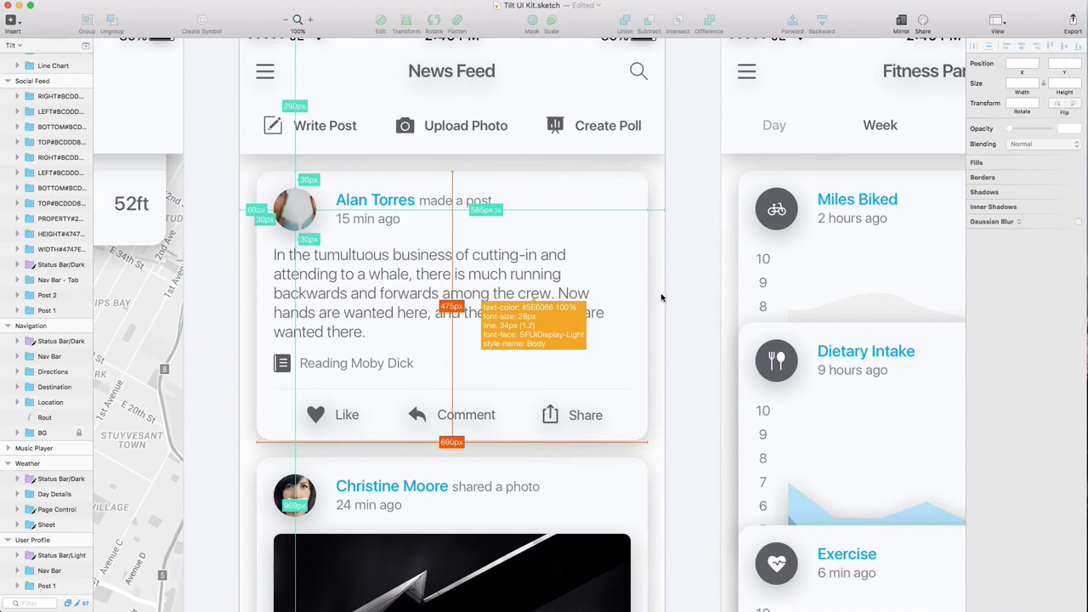
Select Post 2's BG layer to label its gaps to the screen's left and right edges
left_click(46, 295)
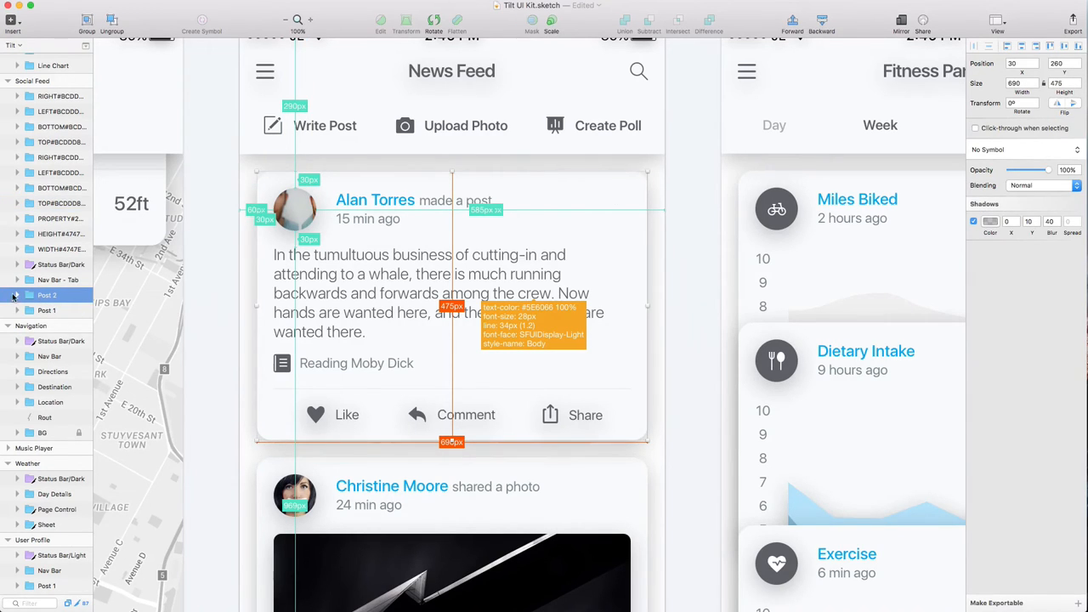
left_click(17, 295)
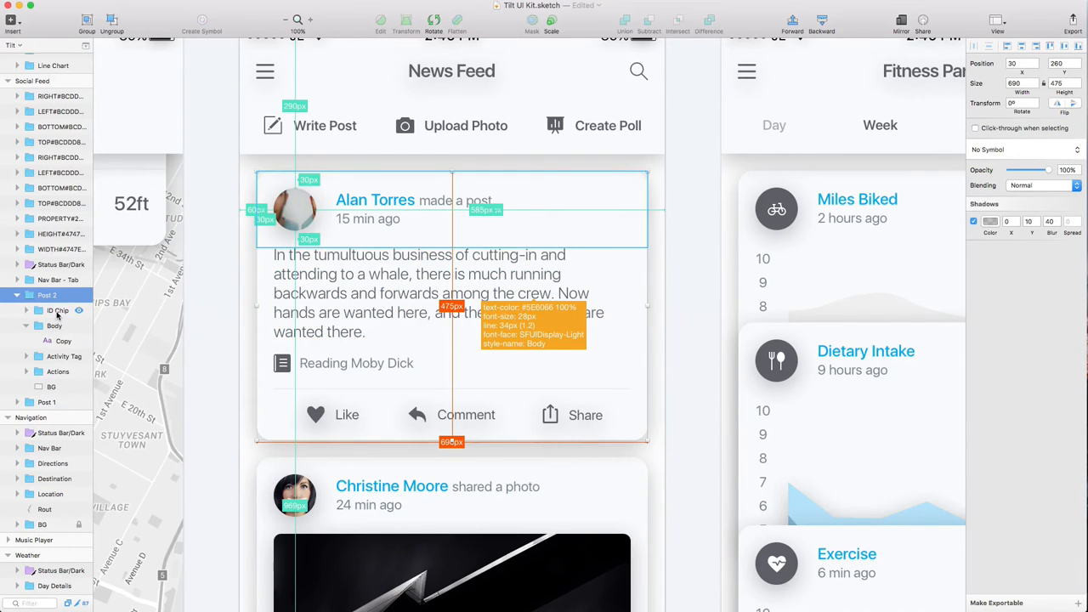
left_click(65, 357)
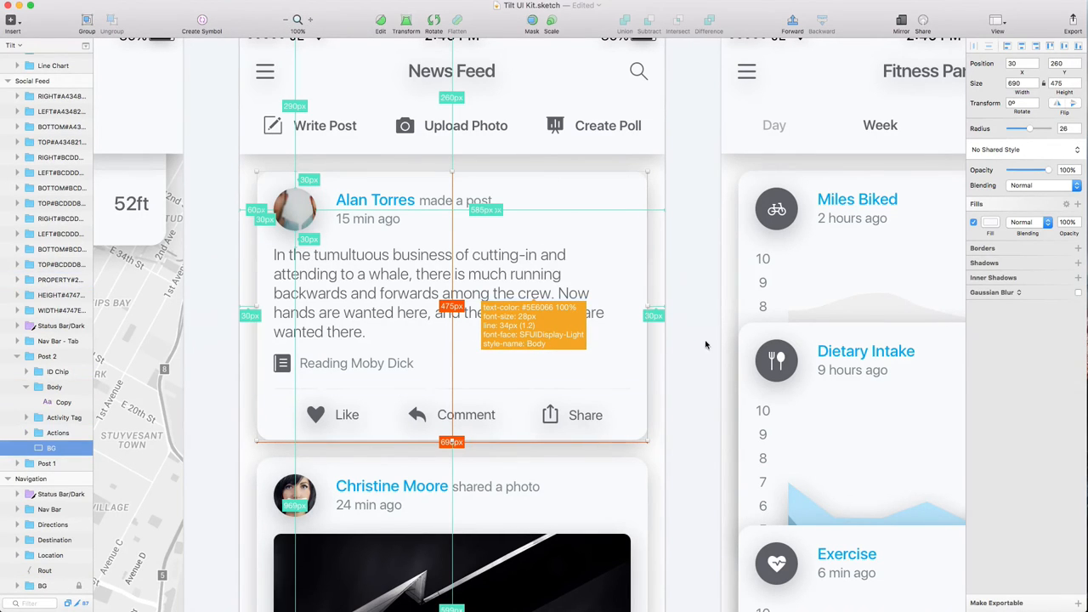
left_click(252, 315)
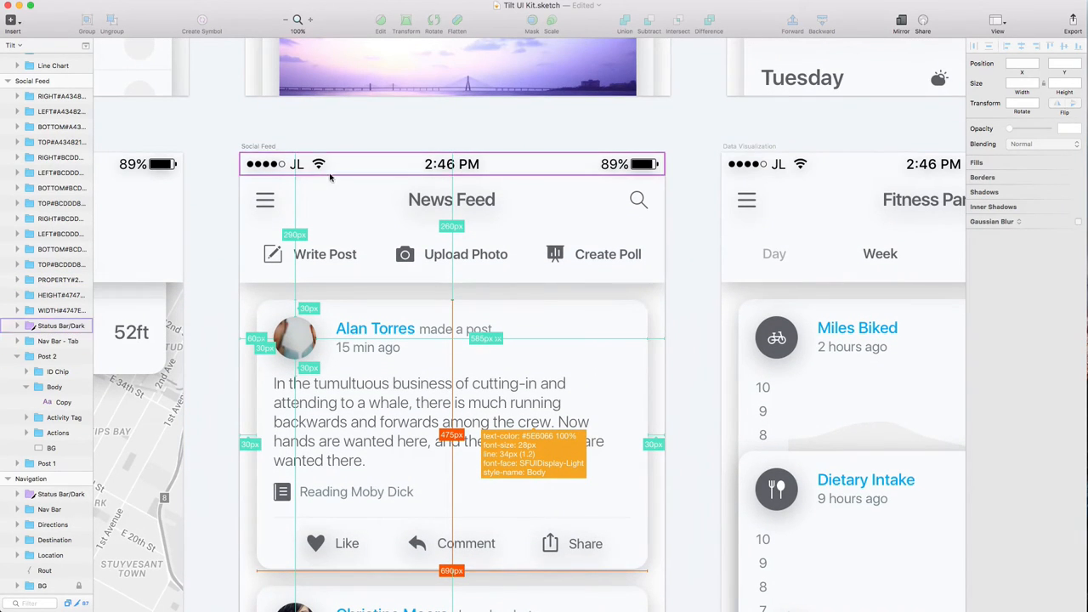
left_click(47, 81)
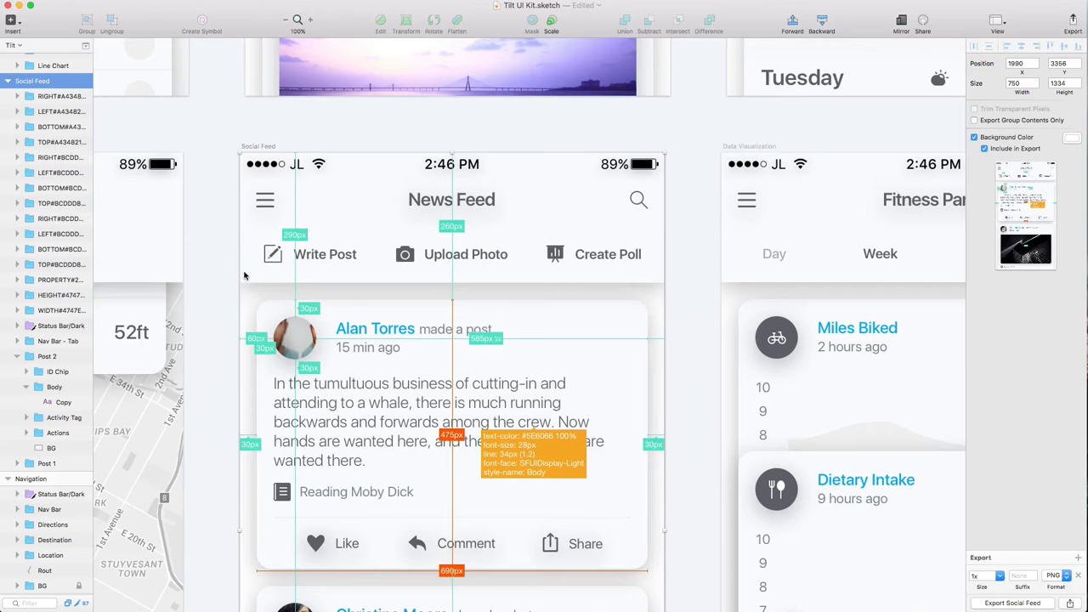
mouse_move(322, 372)
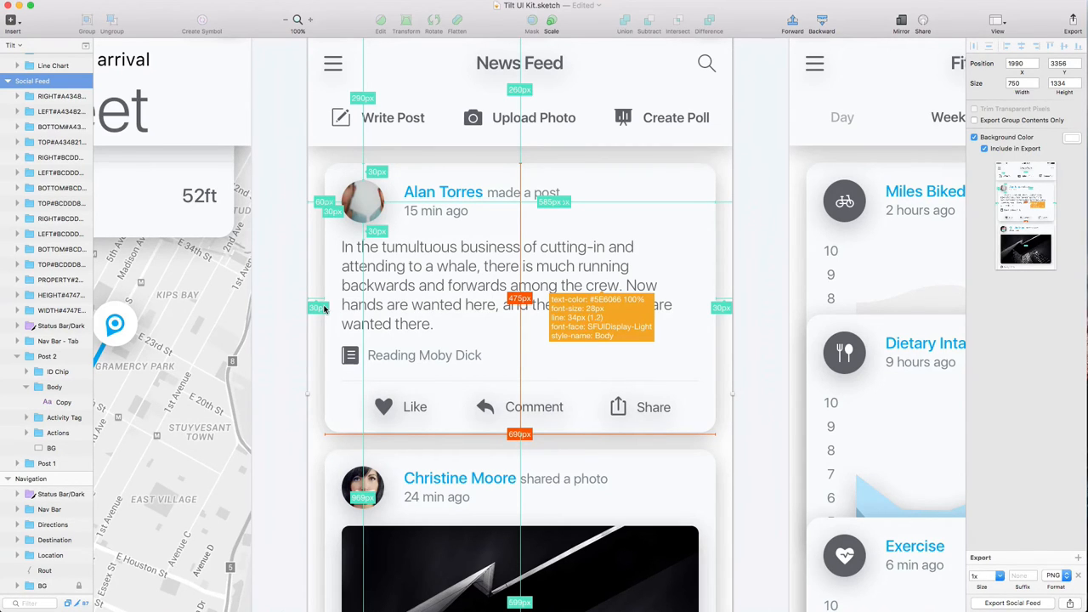
mouse_move(621, 304)
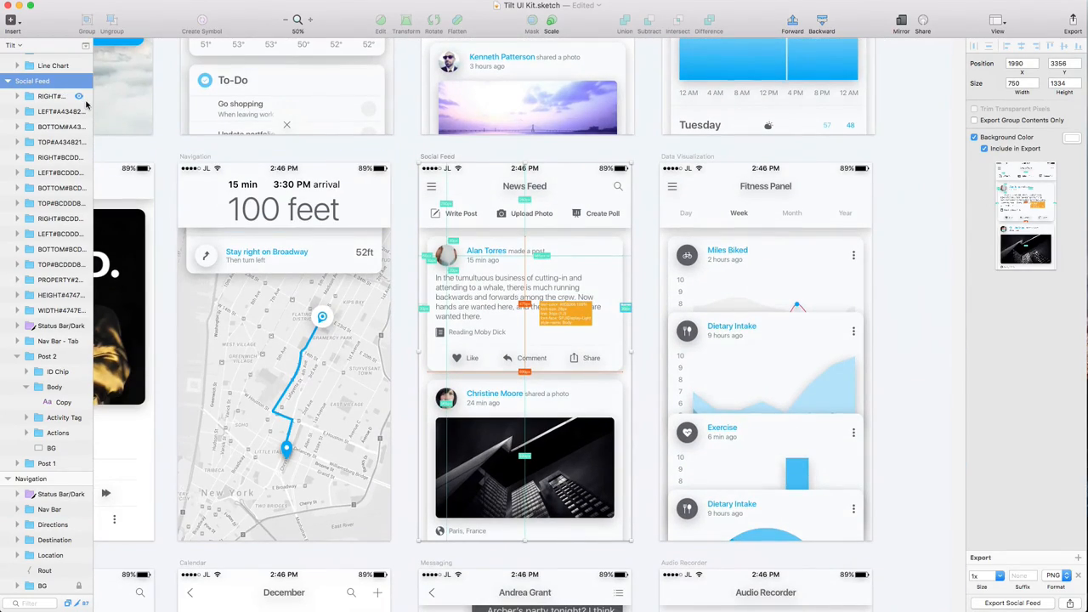
left_click(54, 95)
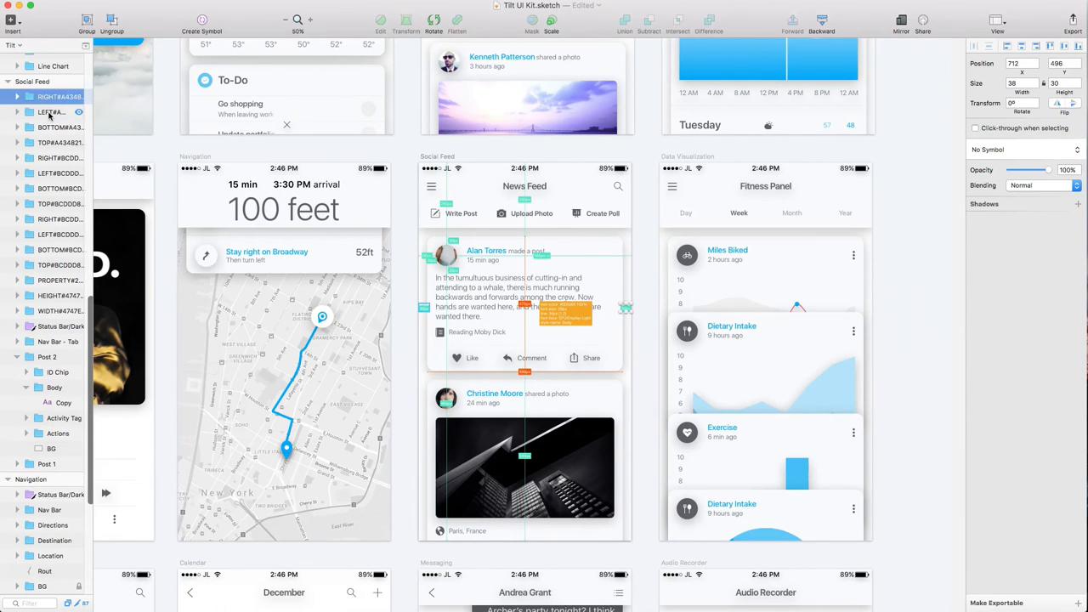
left_click(55, 156)
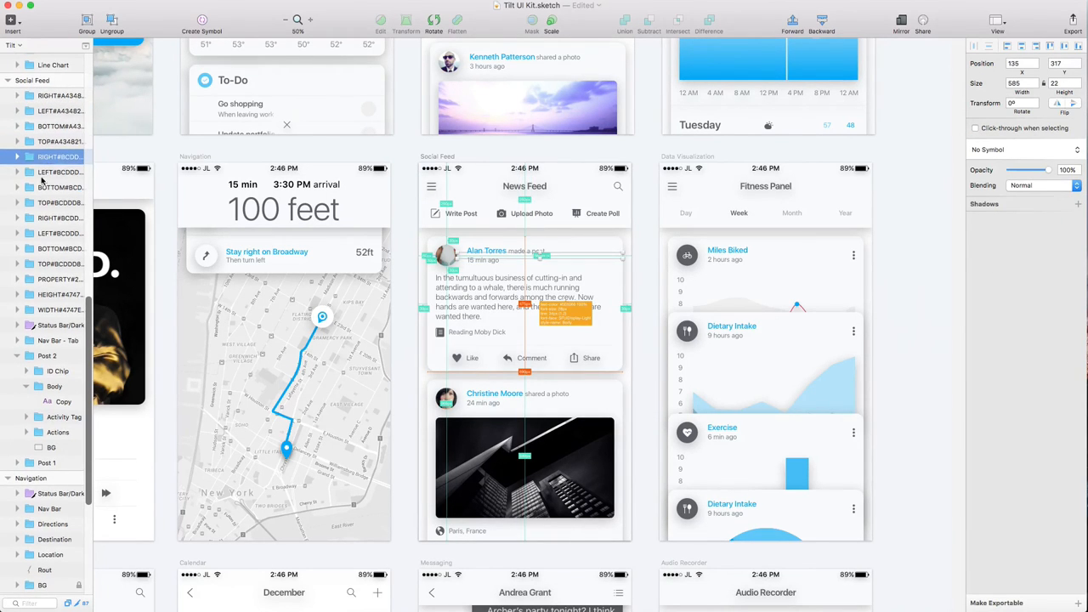
left_click(60, 173)
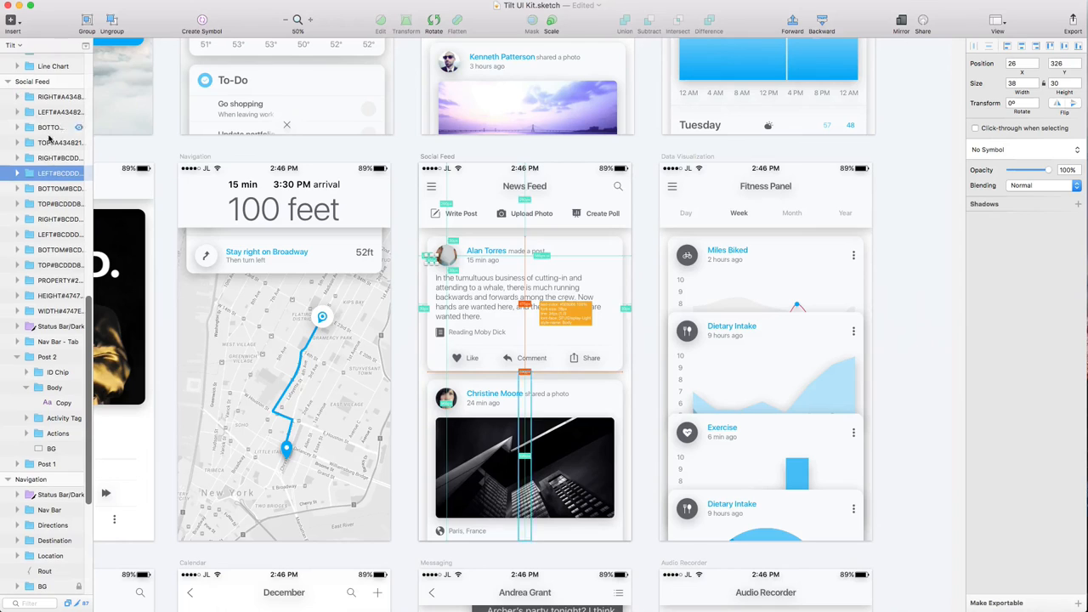